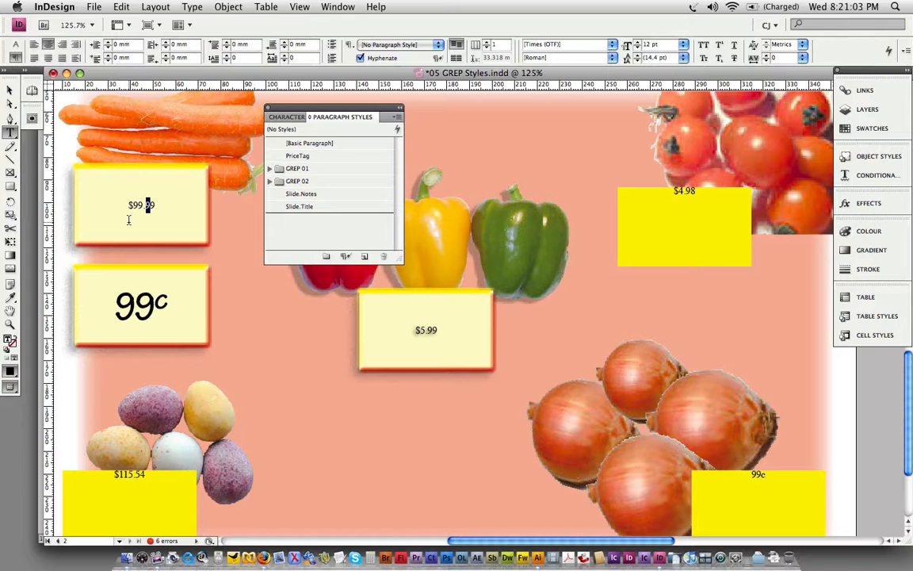
pyautogui.moveTo(390, 240)
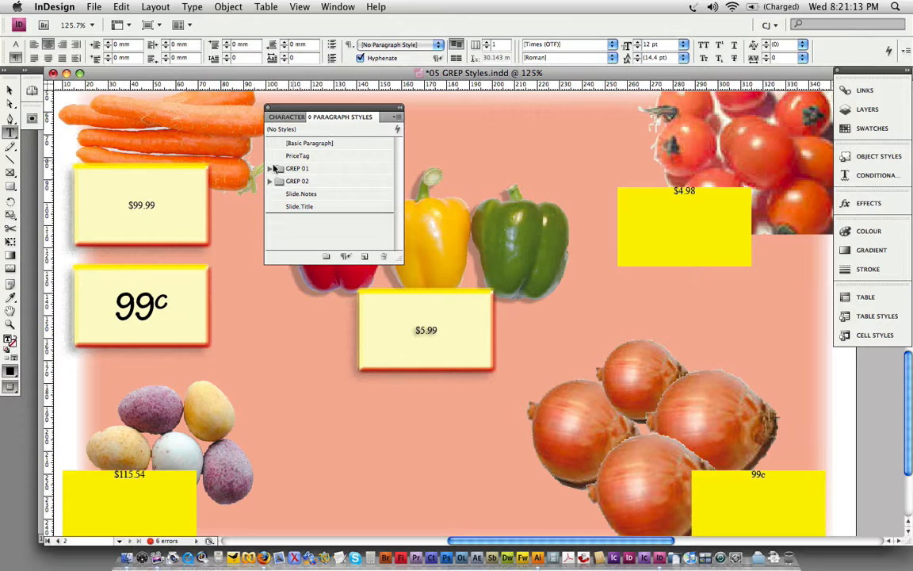
# Apply the PriceTag paragraph style to the $99.99 price text.
pyautogui.click(299, 155)
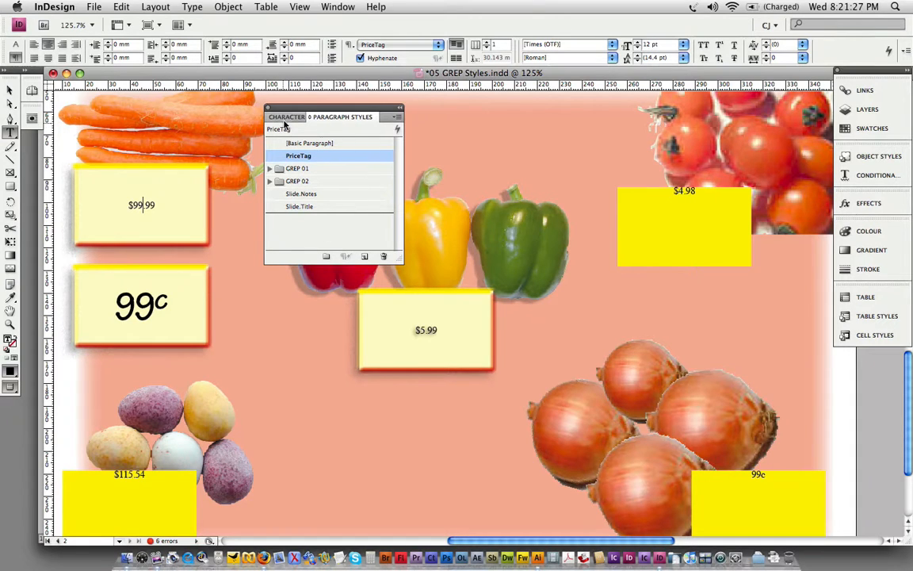
# Review the Decimal Point character style's Basic, Advanced and Colour settings without changing them.
pyautogui.click(299, 116)
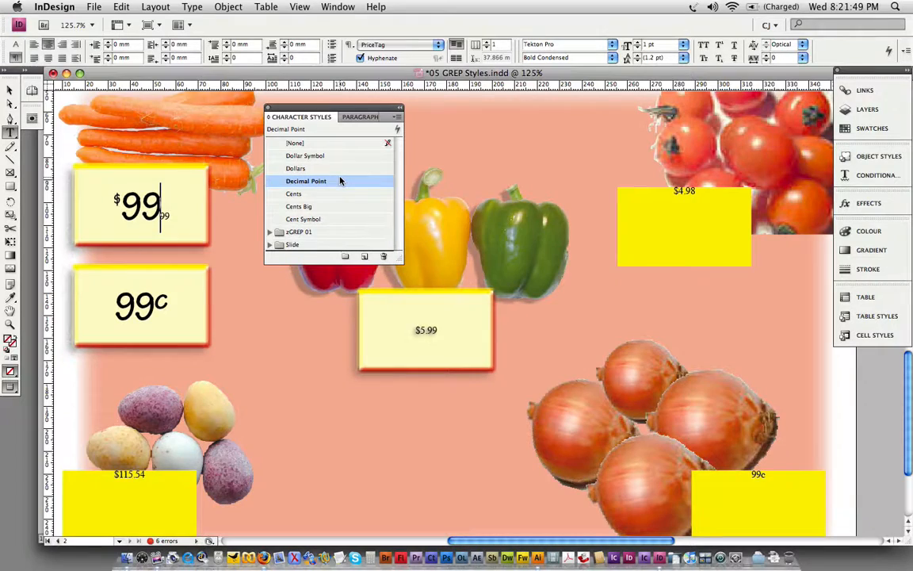
pyautogui.rightClick(306, 181)
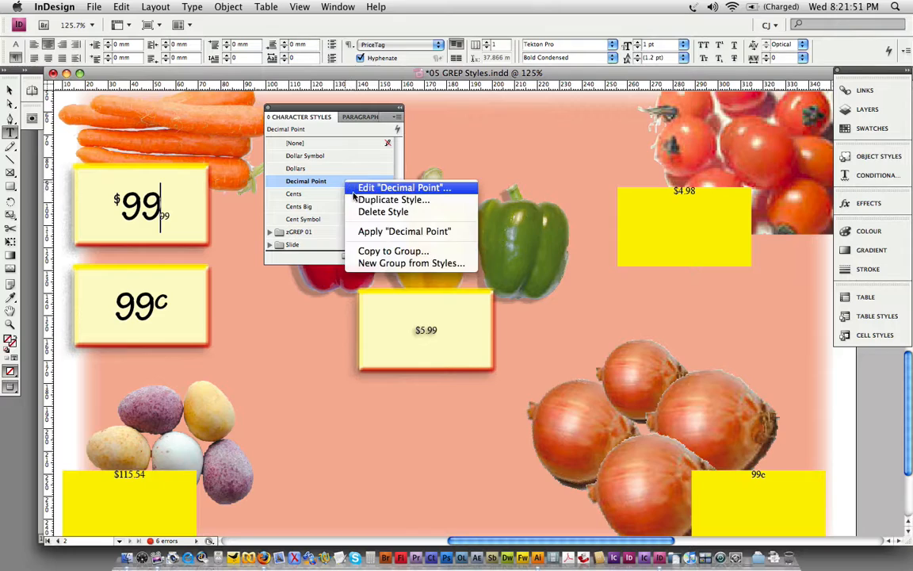
pyautogui.click(403, 187)
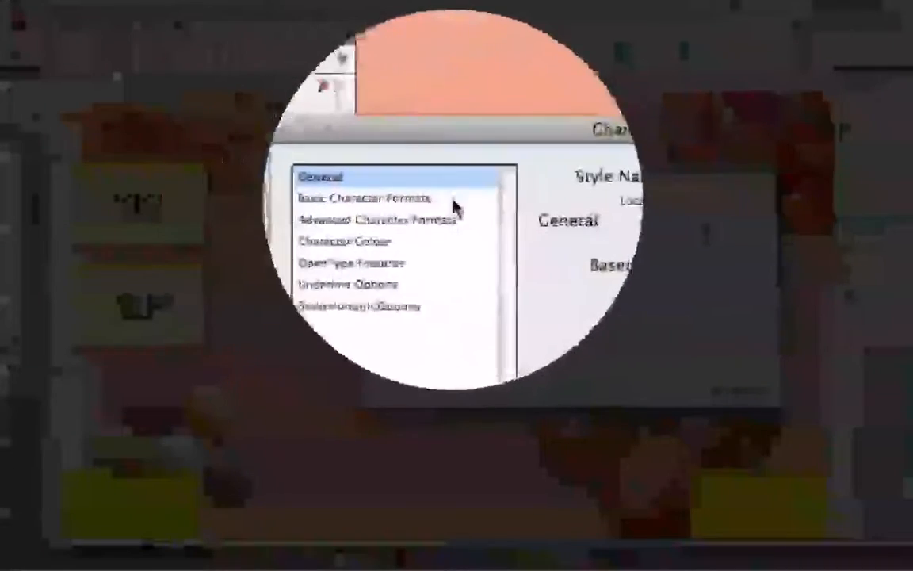
pyautogui.click(368, 197)
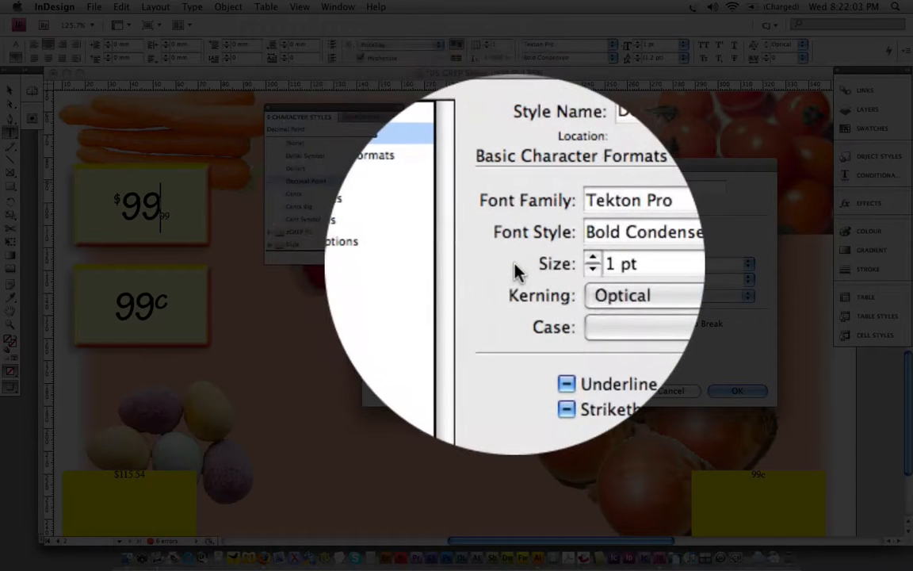
pyautogui.click(384, 208)
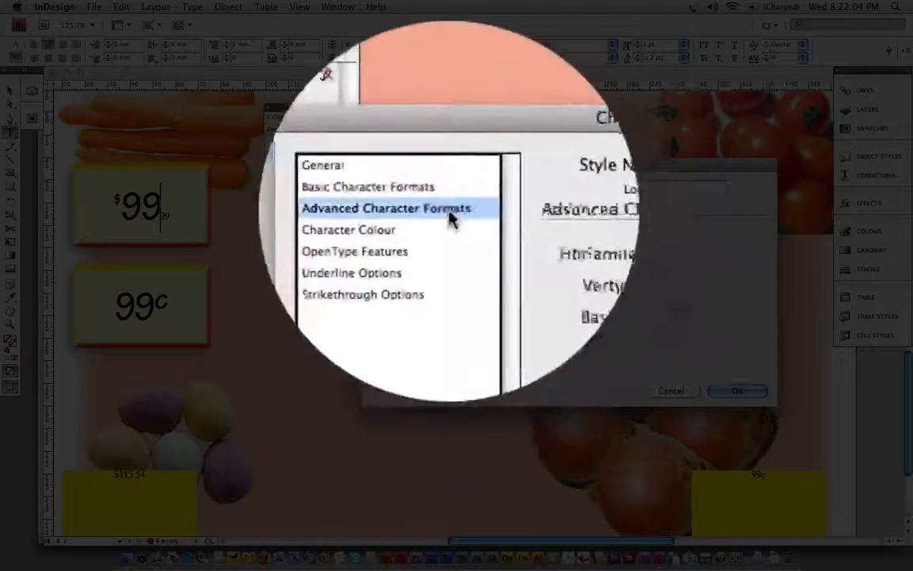
pyautogui.click(385, 208)
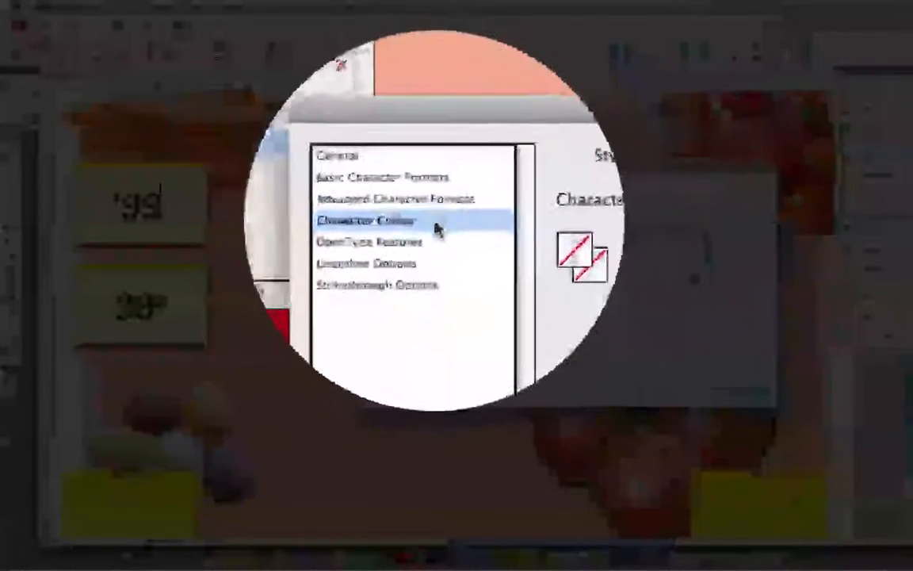
pyautogui.click(370, 221)
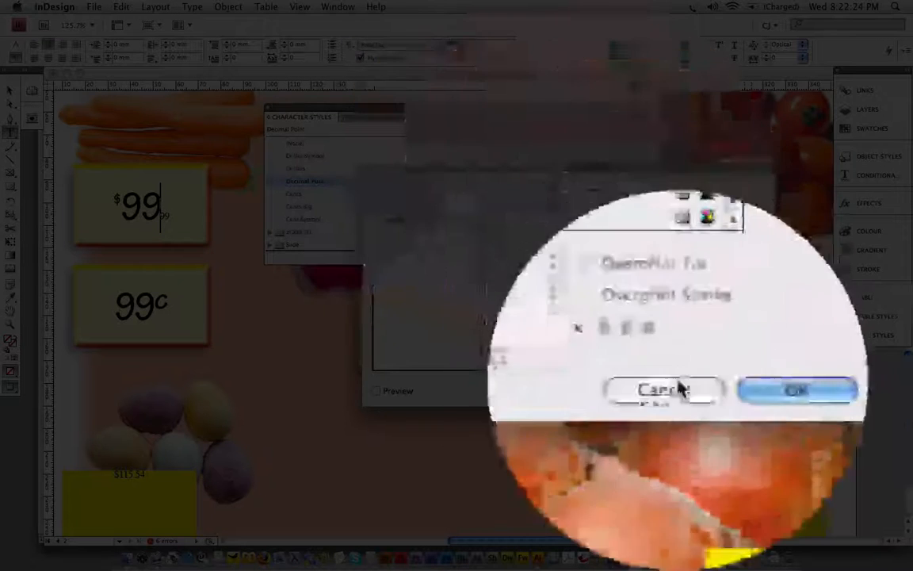
# Cancel the style dialog, pick the Dollars character style, and reapply PriceTag from Paragraph Styles.
pyautogui.click(661, 390)
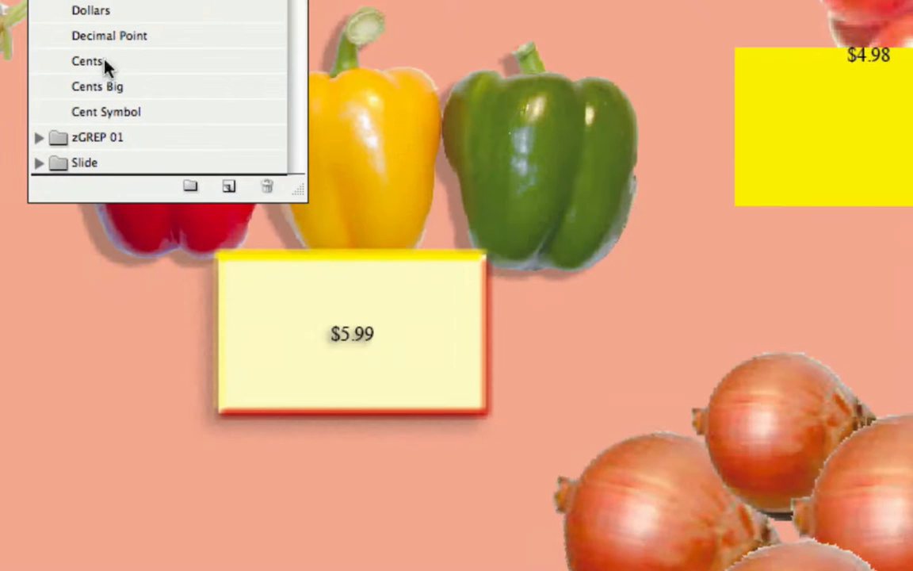
pyautogui.click(87, 61)
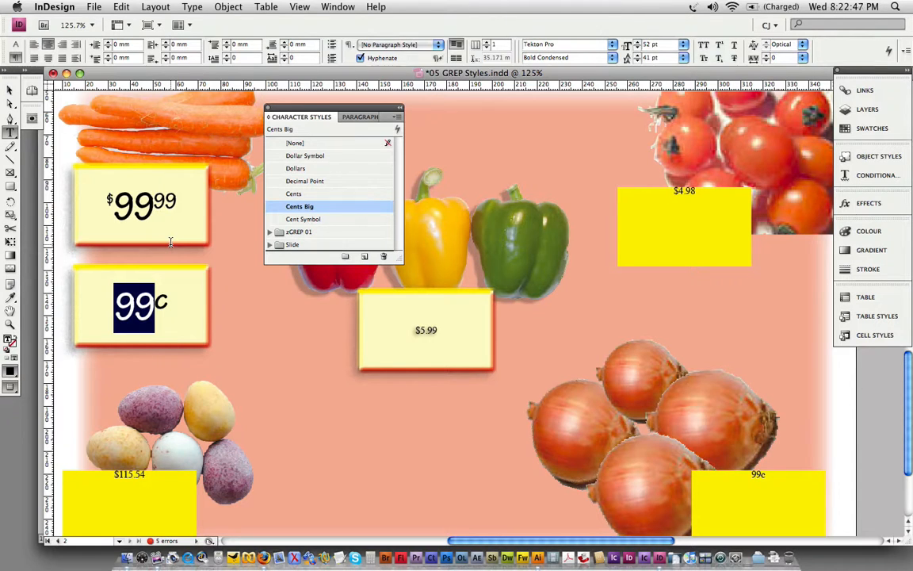
pyautogui.click(295, 168)
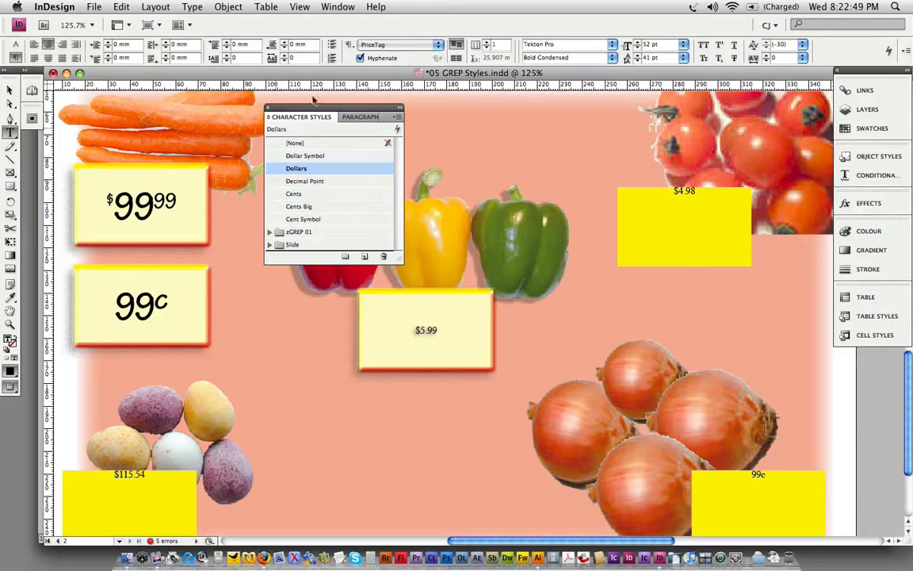
pyautogui.click(360, 116)
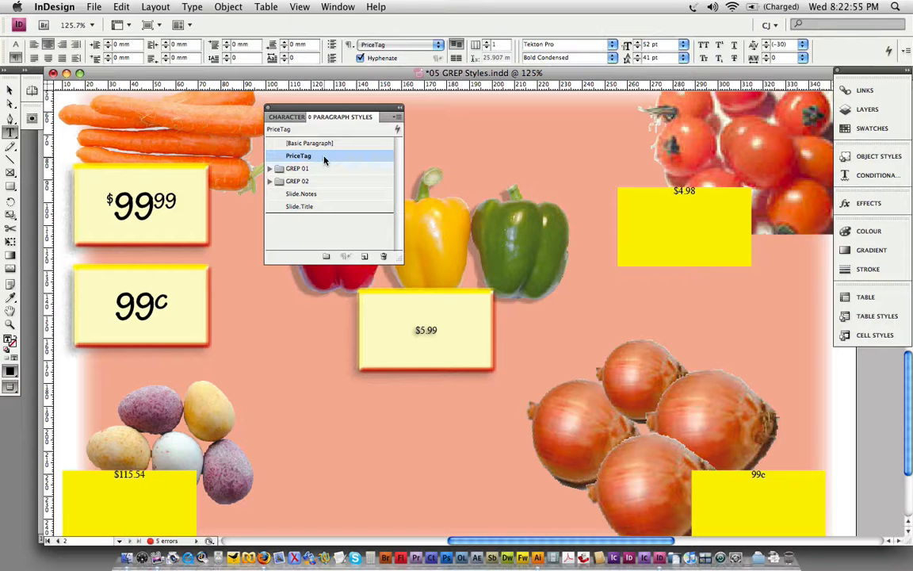
pyautogui.rightClick(299, 156)
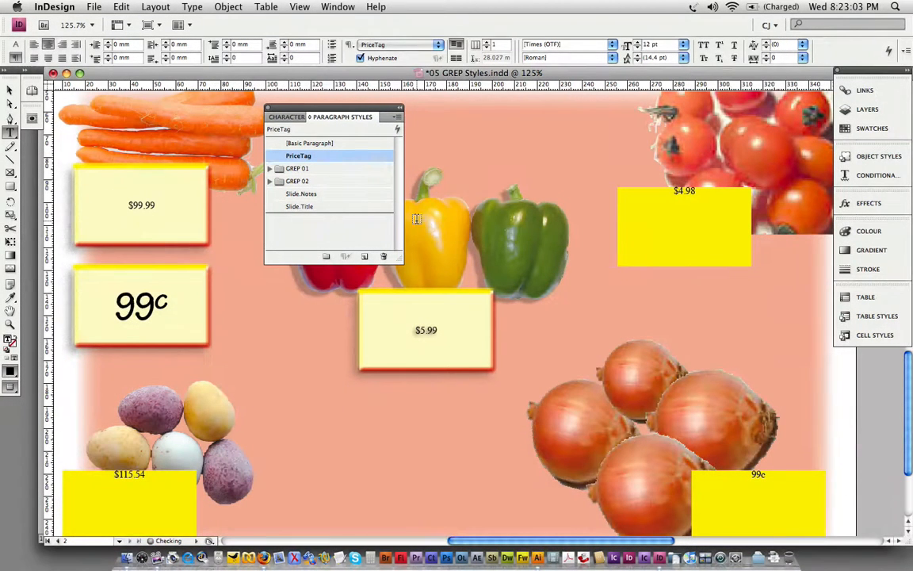
# Add PriceTag GREP rules: Dollar Symbol for \$ and Dollars for \d+.
pyautogui.rightClick(299, 155)
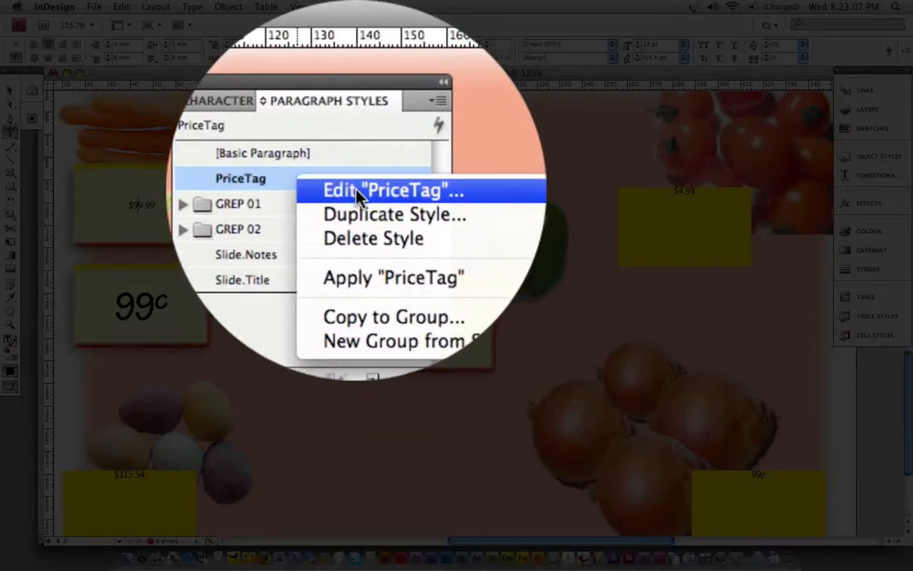
pyautogui.click(388, 190)
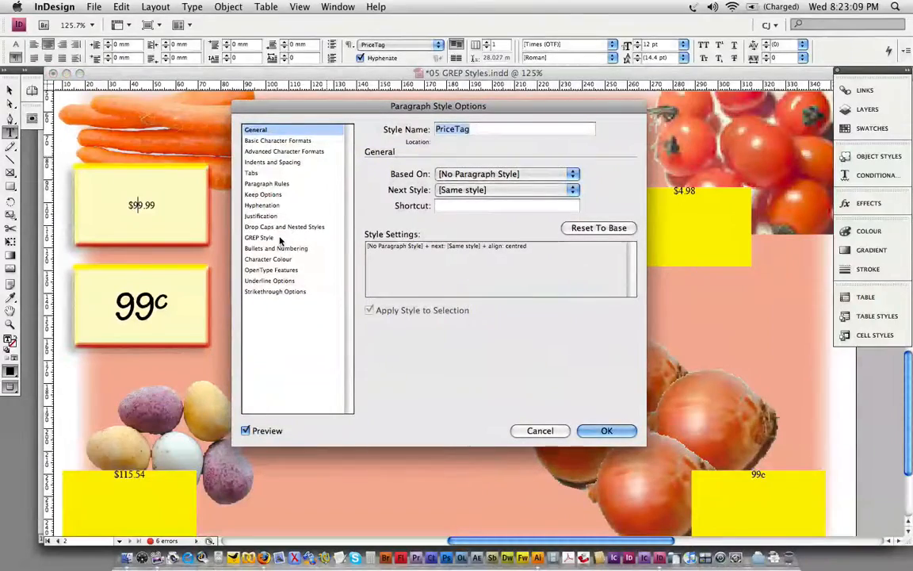
pyautogui.click(260, 237)
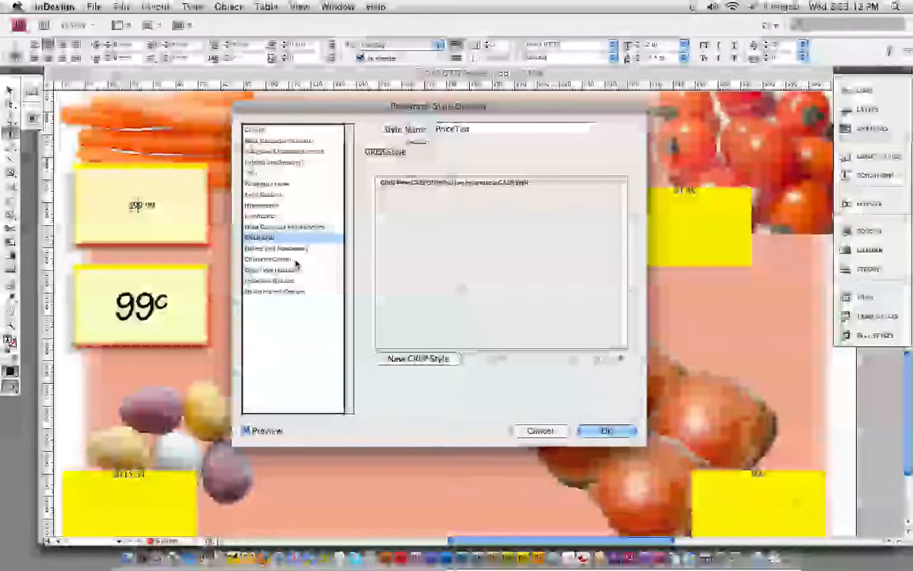
pyautogui.moveTo(367, 232)
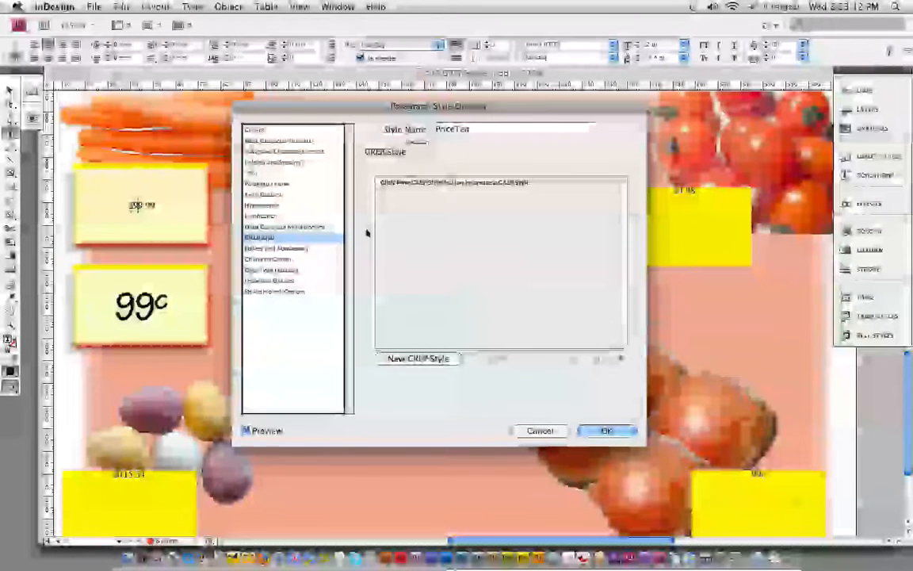
pyautogui.click(418, 362)
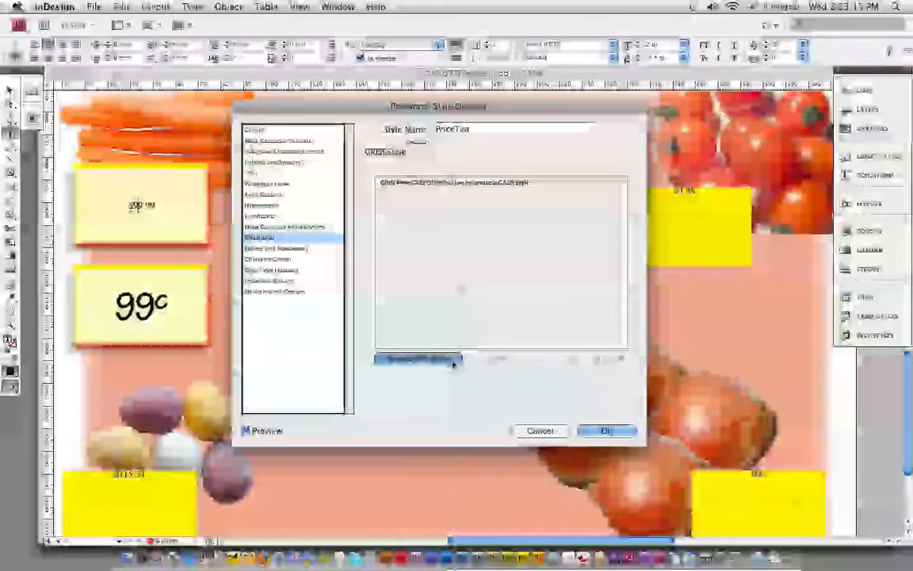
pyautogui.click(417, 359)
pyautogui.write('\\$')
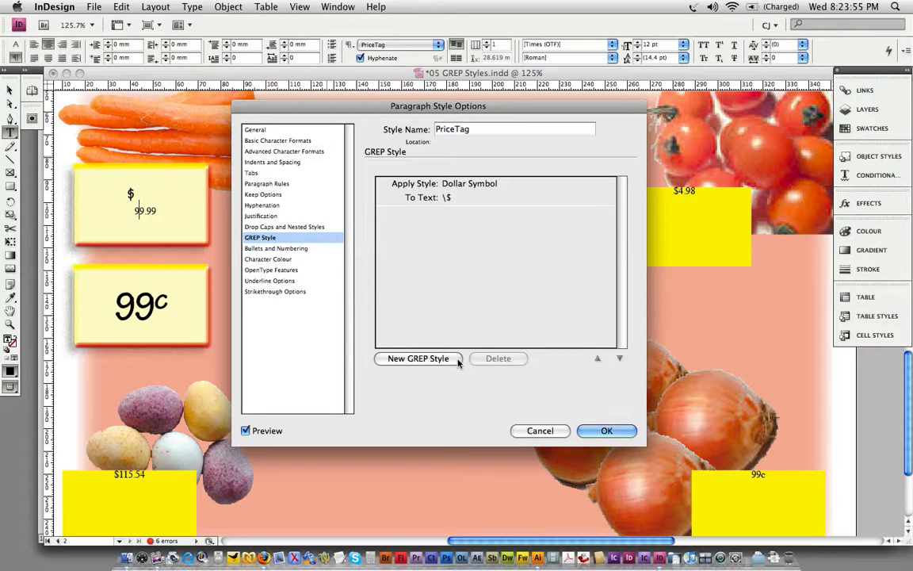
pyautogui.click(418, 358)
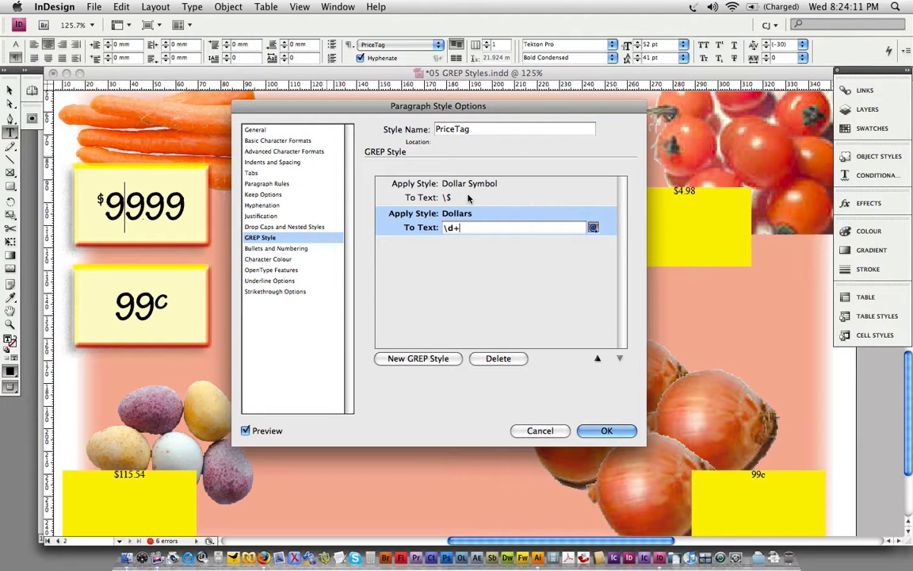
pyautogui.moveTo(295, 208)
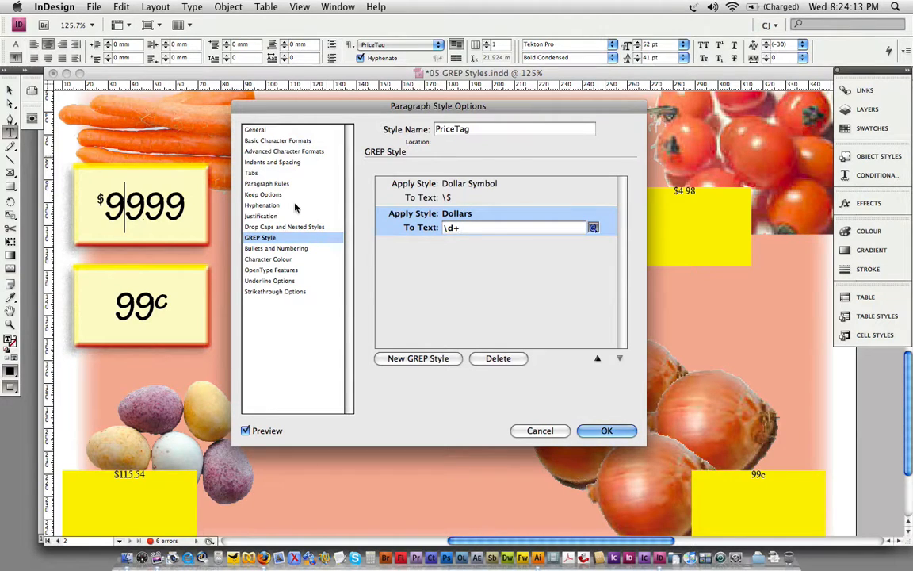
pyautogui.moveTo(458, 192)
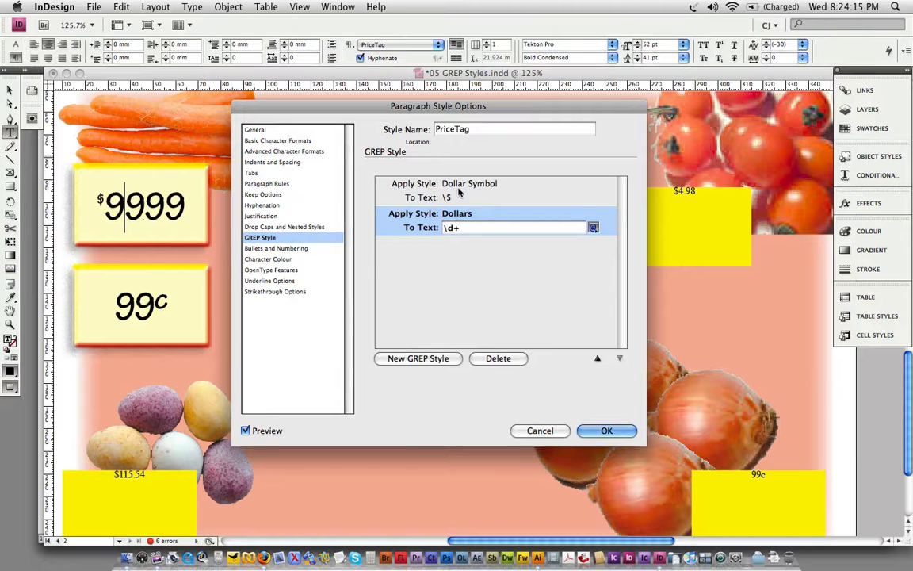
# Sketch a bracket under the dollar digits with a line toward the decimal point.
pyautogui.click(543, 523)
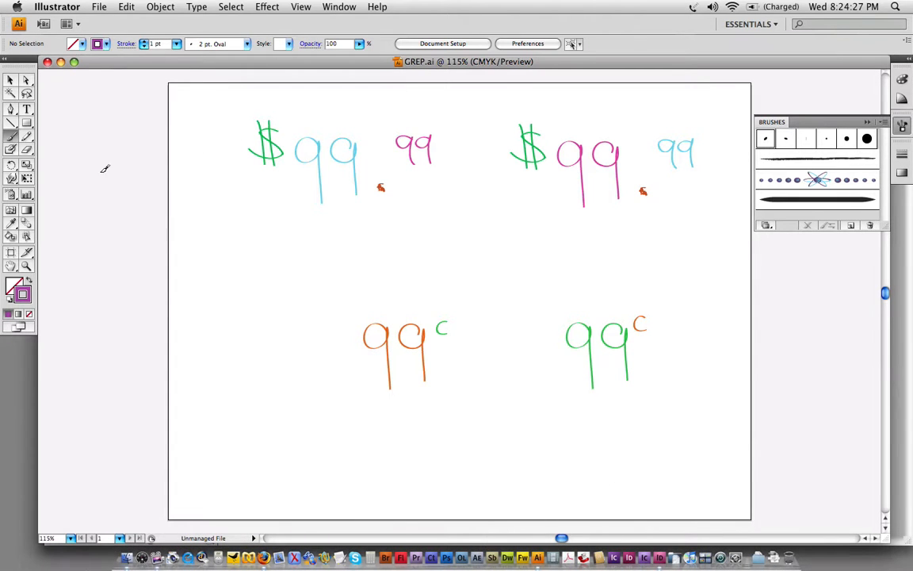
pyautogui.moveTo(307, 190)
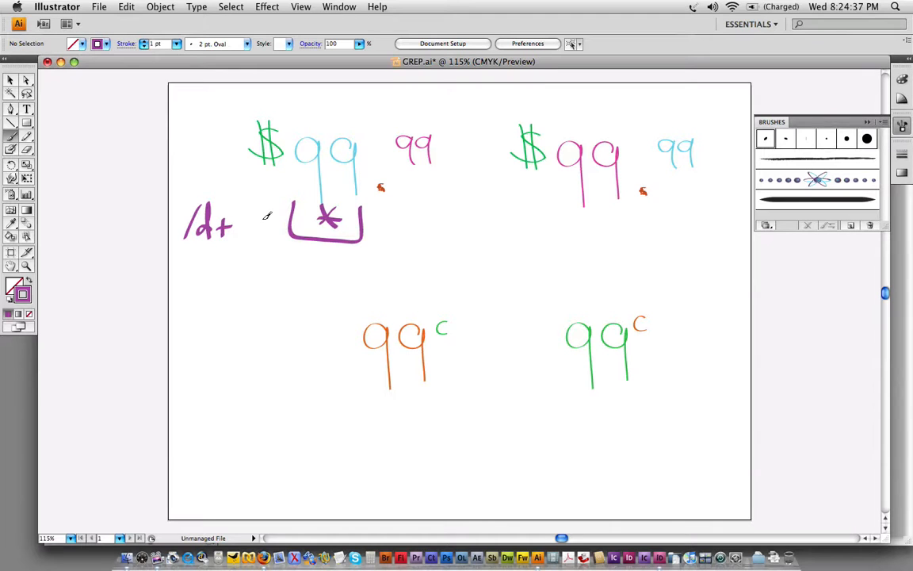
pyautogui.moveTo(335, 232)
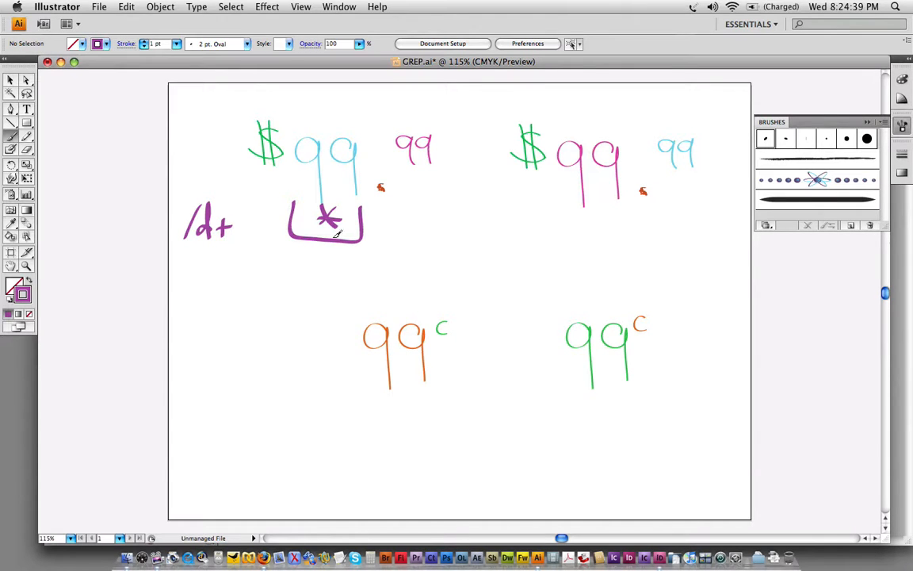
pyautogui.moveTo(329, 249); pyautogui.dragTo(384, 254)
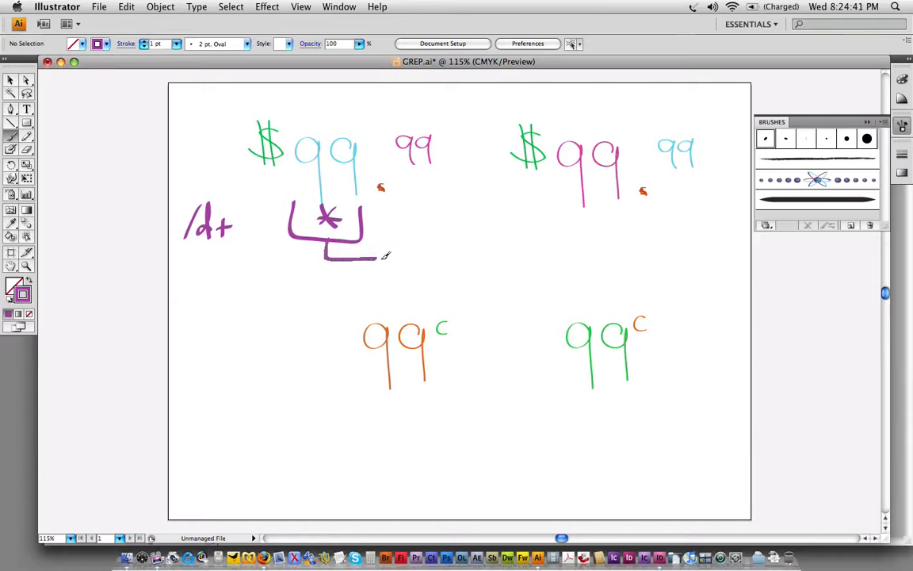
pyautogui.moveTo(376, 254); pyautogui.dragTo(383, 198)
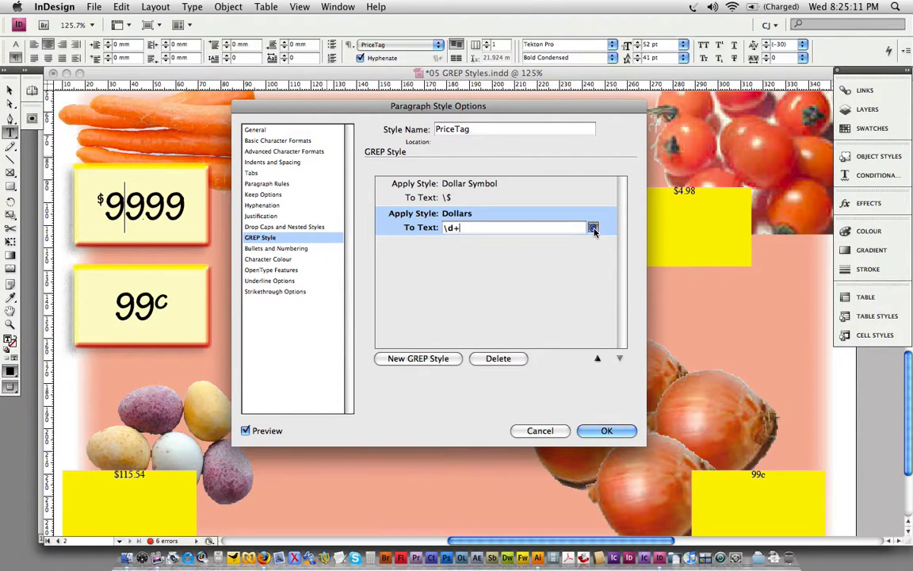
# Change the Dollars GREP expression to \d+(?=\.) using a positive lookahead.
pyautogui.click(592, 228)
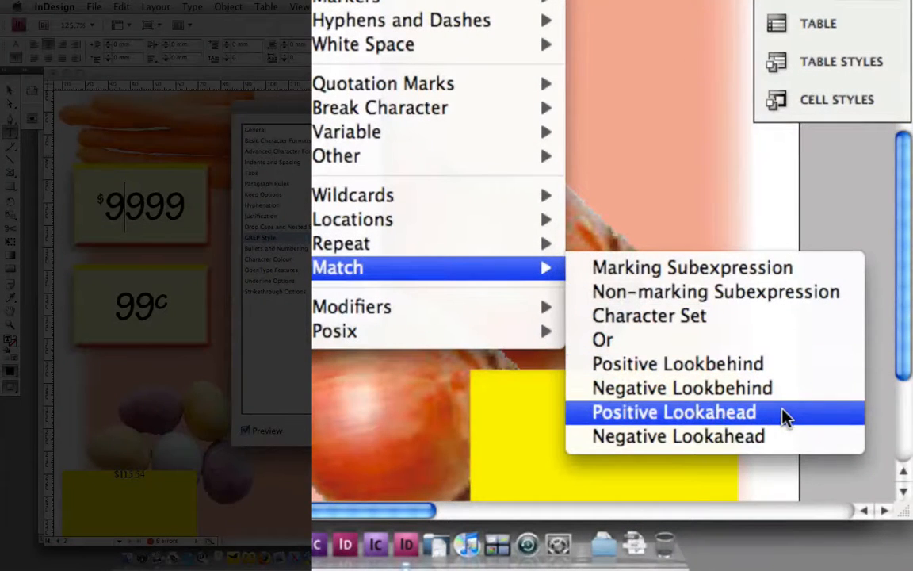
pyautogui.click(674, 412)
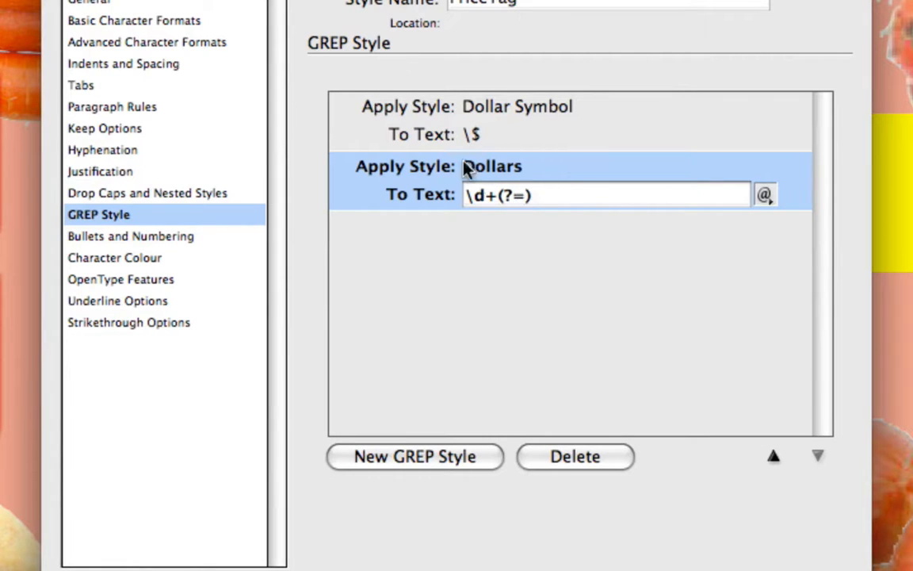
pyautogui.moveTo(523, 208)
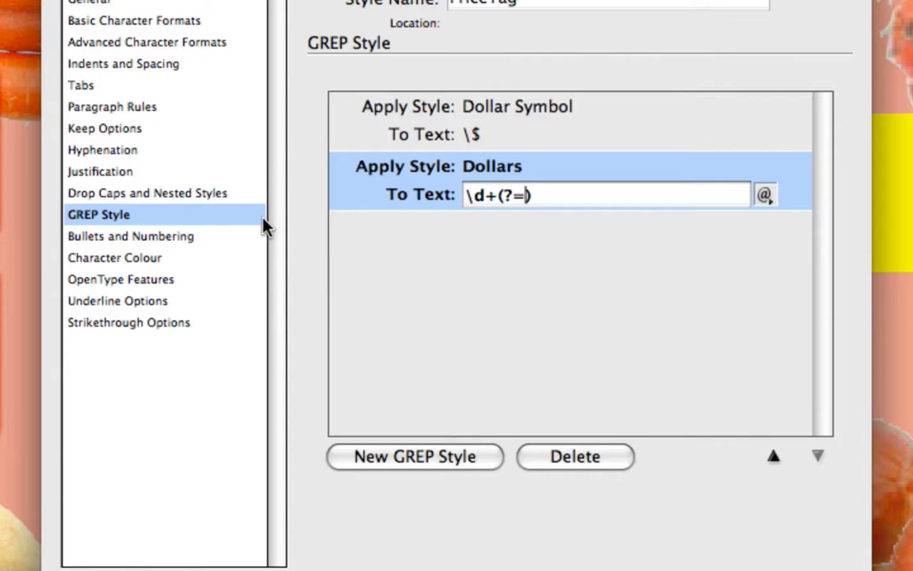
pyautogui.moveTo(254, 220)
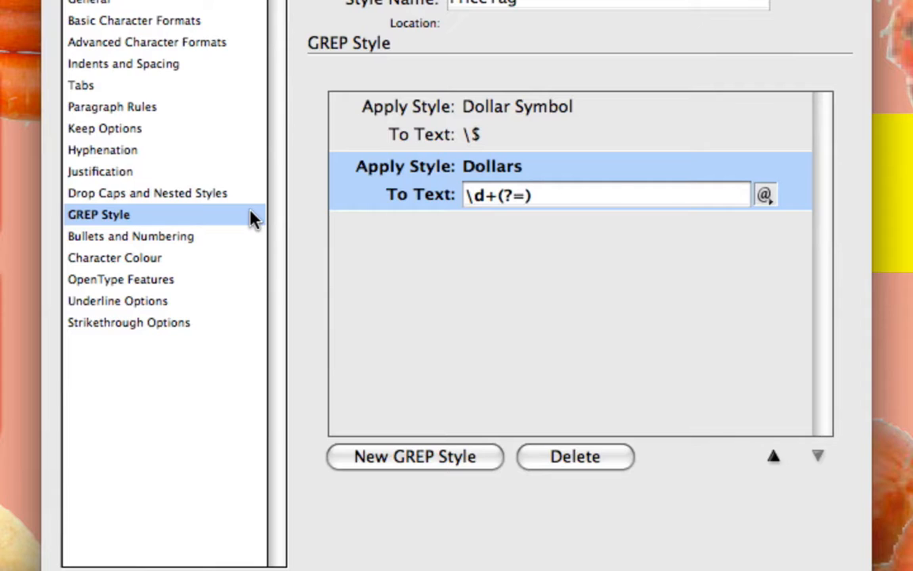
pyautogui.write('\\.')
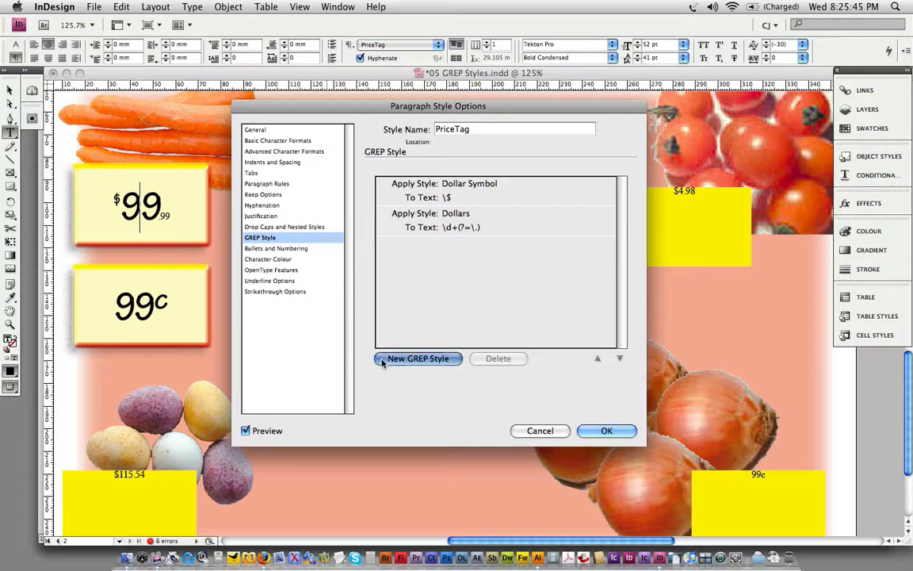
# Add a GREP rule applying Decimal Point to \., then start a fourth rule.
pyautogui.click(417, 359)
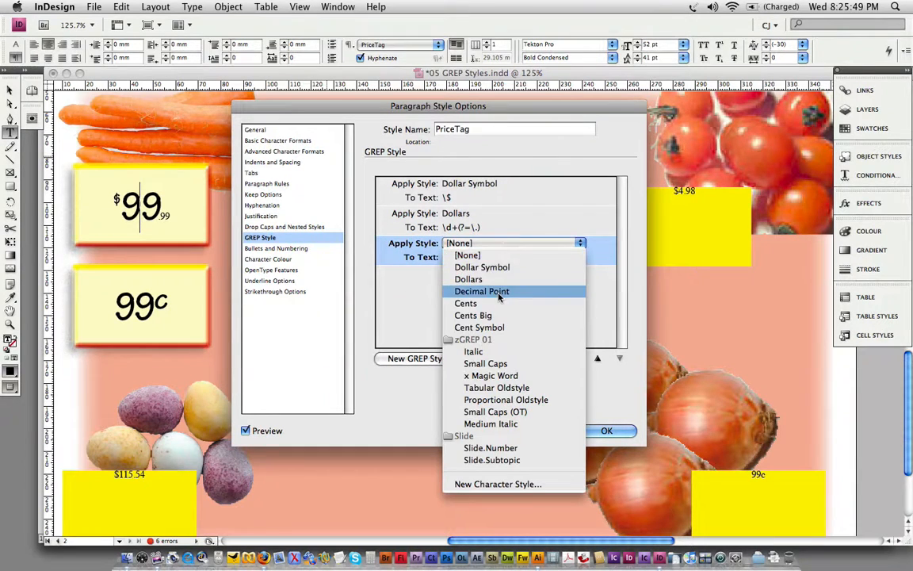
pyautogui.click(482, 291)
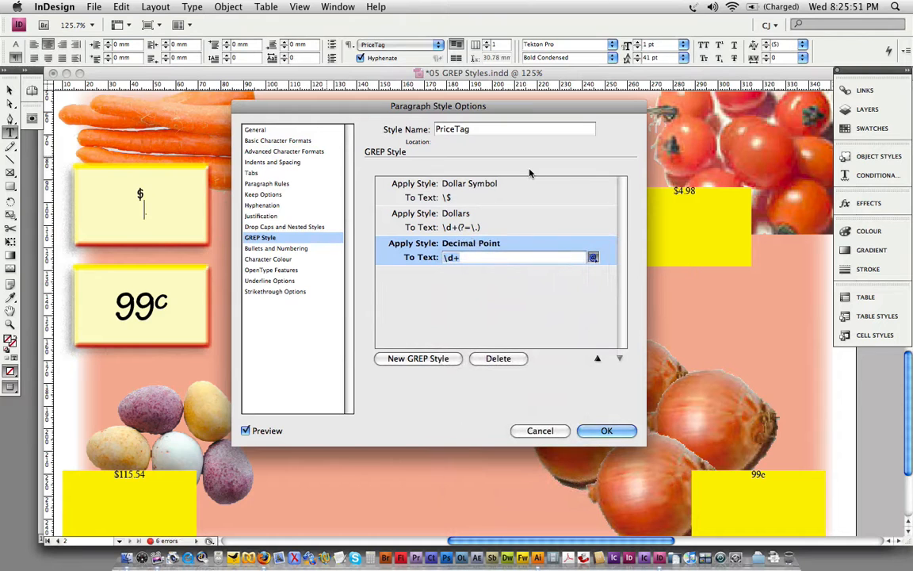
pyautogui.write('\\.')
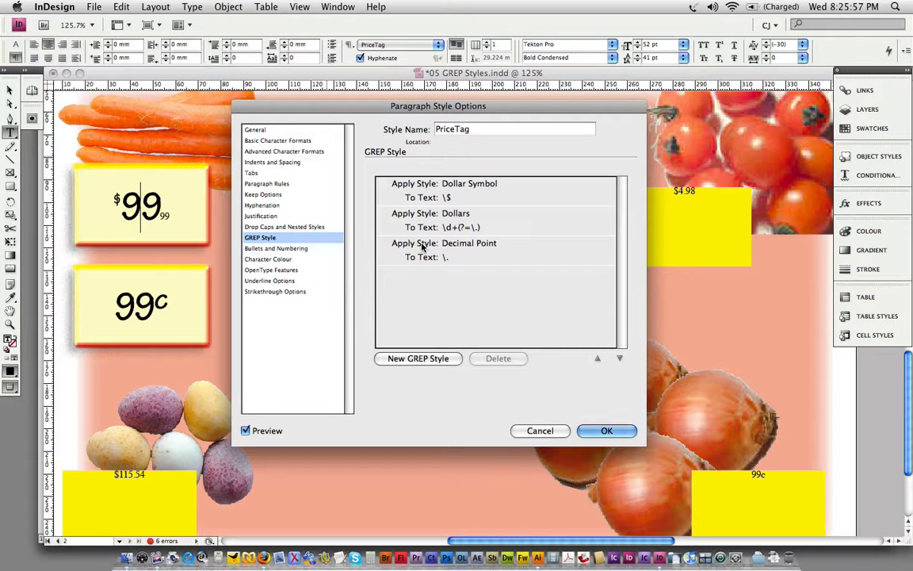
pyautogui.moveTo(375, 204)
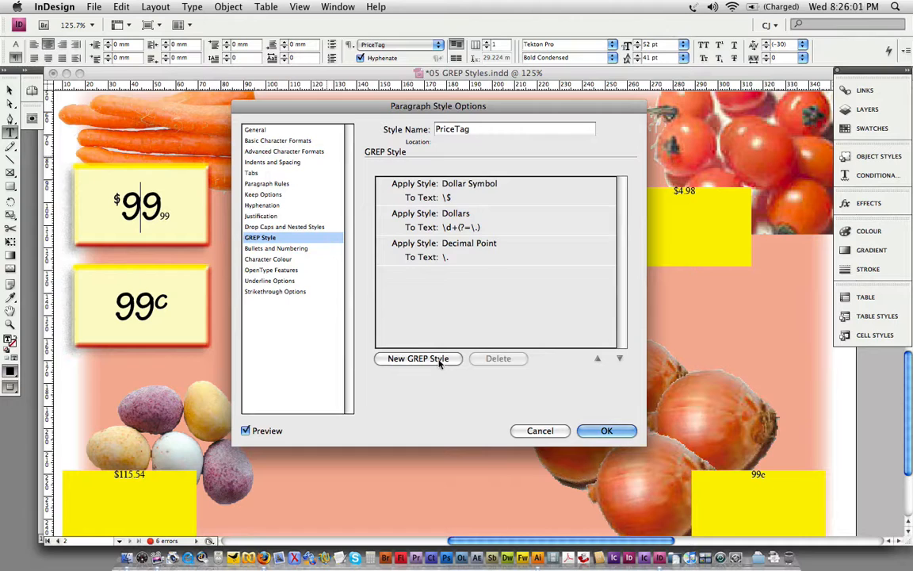
pyautogui.click(418, 358)
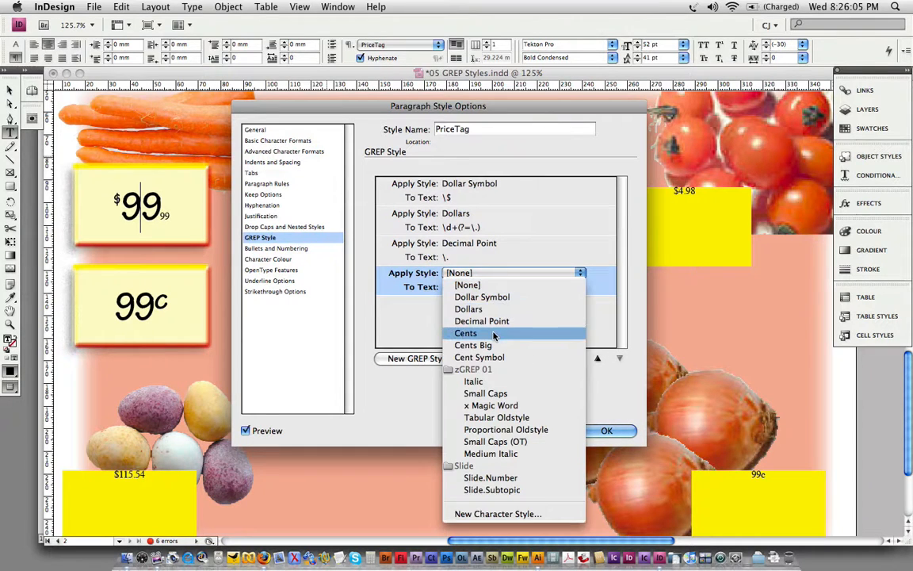
# Set the fourth GREP rule to apply the Cents style to \d+.
pyautogui.click(465, 332)
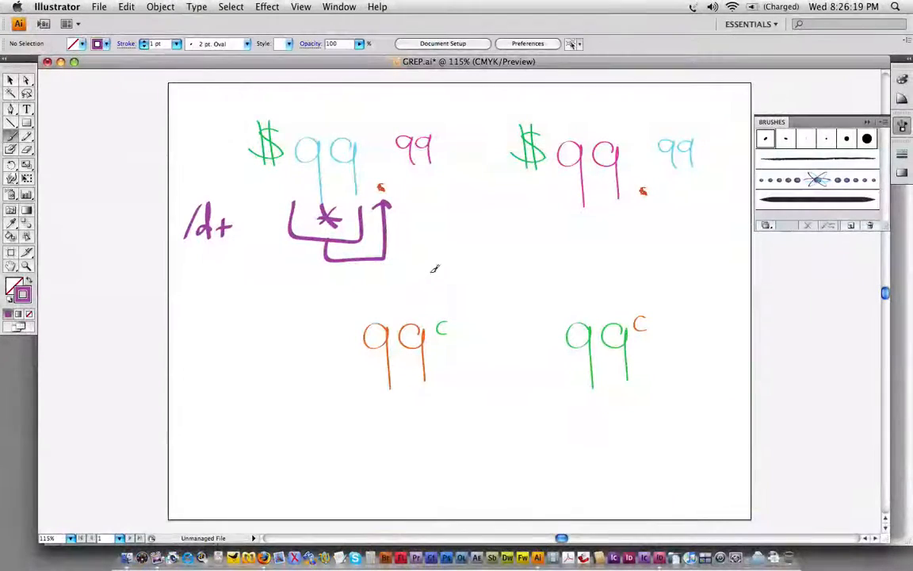
pyautogui.moveTo(629, 272)
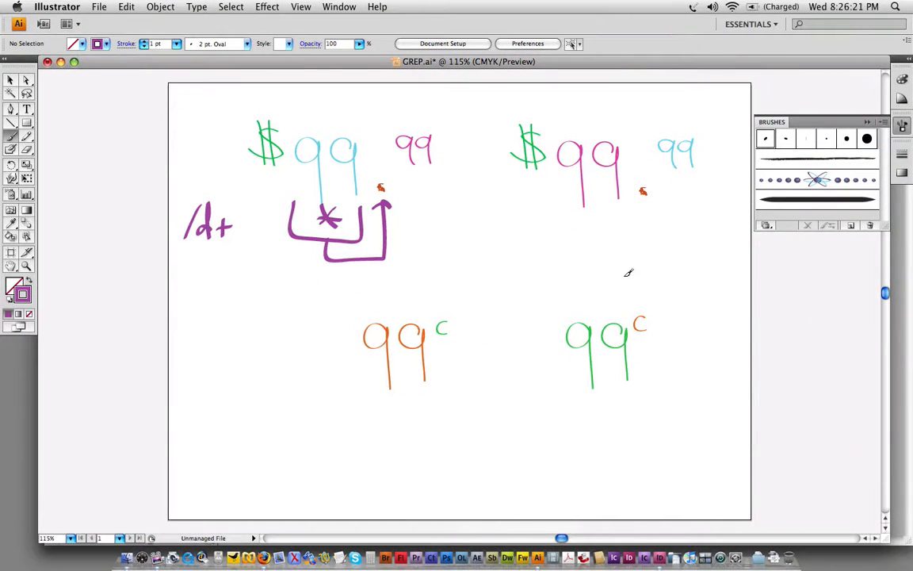
pyautogui.moveTo(702, 159)
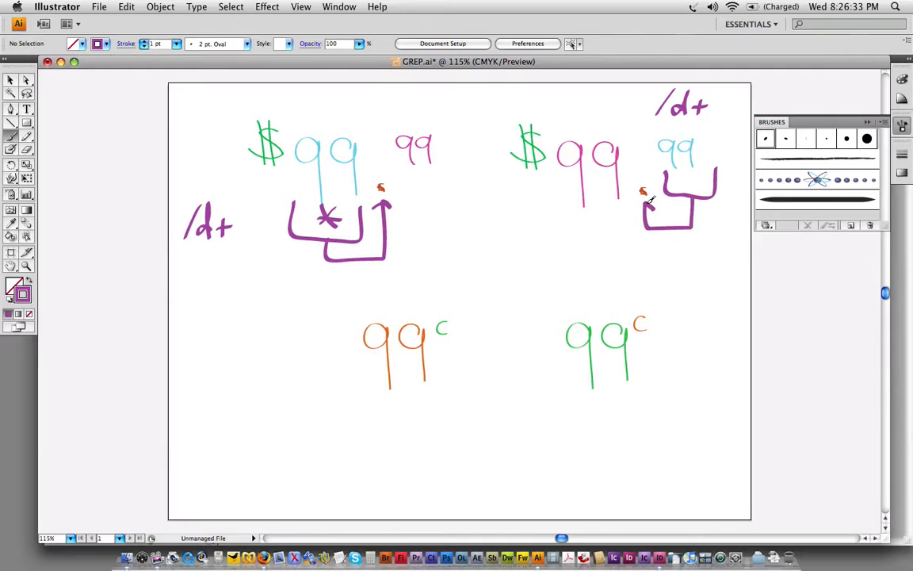
# Draw a bracket under the second sketch's cents digits.
pyautogui.moveTo(646, 199); pyautogui.dragTo(642, 218)
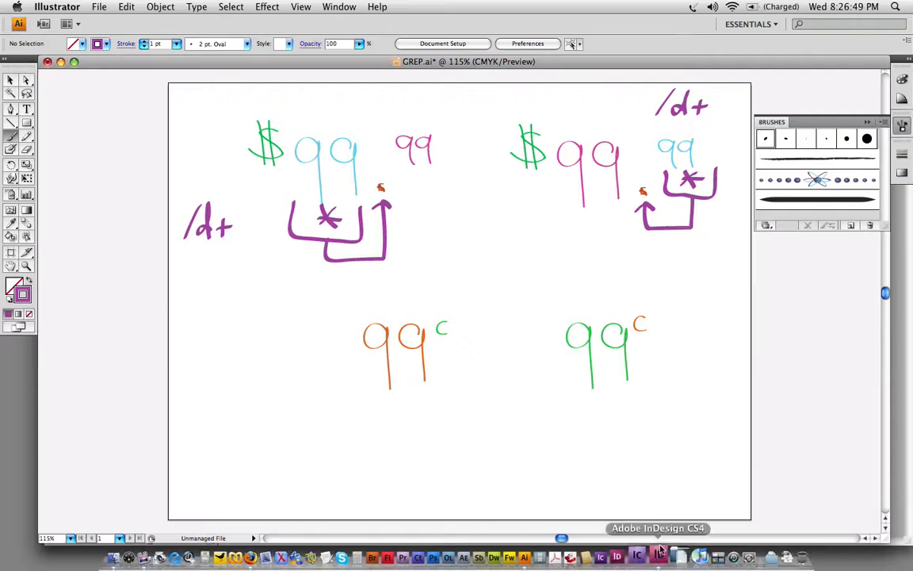
# Place the cursor at the start of the Cents rule's \d+ expression.
pyautogui.click(658, 556)
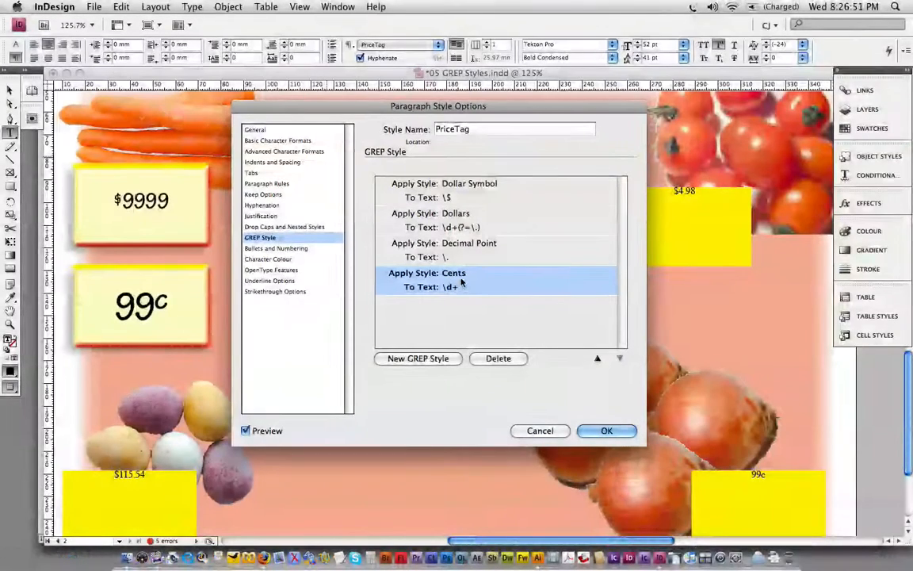
pyautogui.click(513, 286)
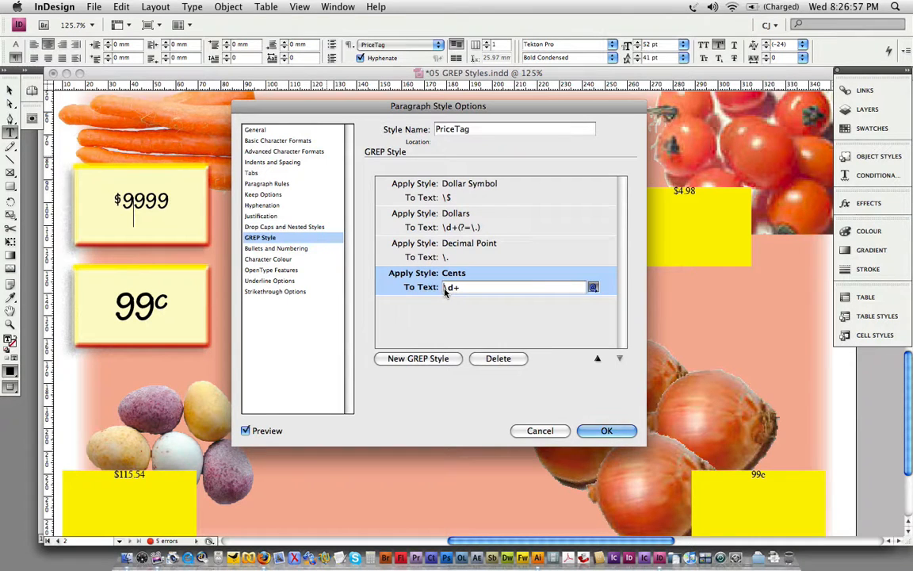
pyautogui.click(593, 286)
pyautogui.write('(?<=\\.)')
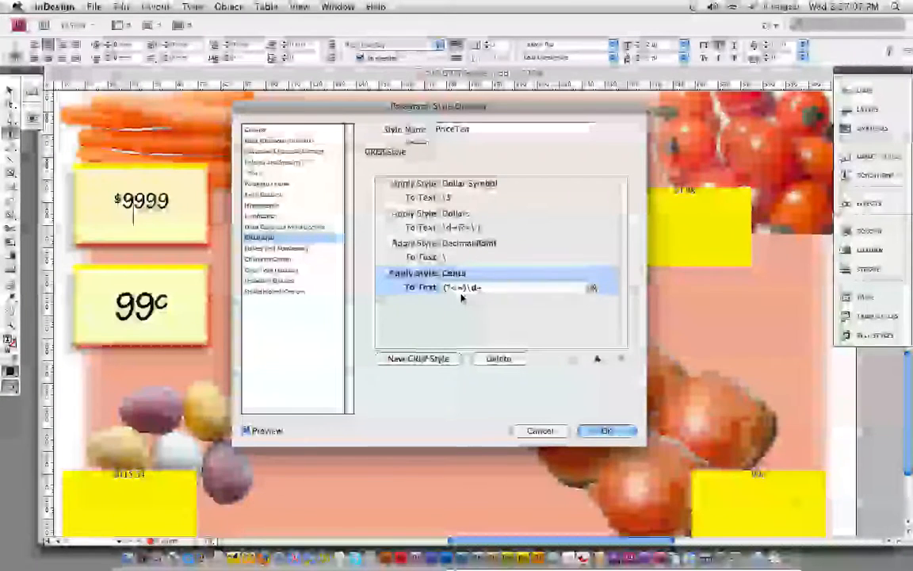
pyautogui.moveTo(553, 188)
pyautogui.write('.')
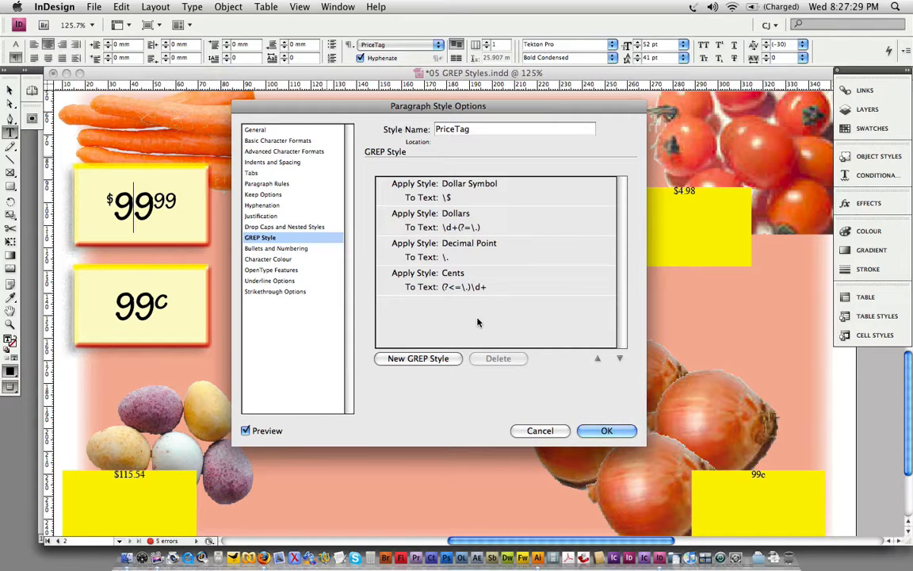
# Add a GREP rule applying Cents Big to \d+(?=c), built with the Positive Lookahead construct.
pyautogui.click(418, 358)
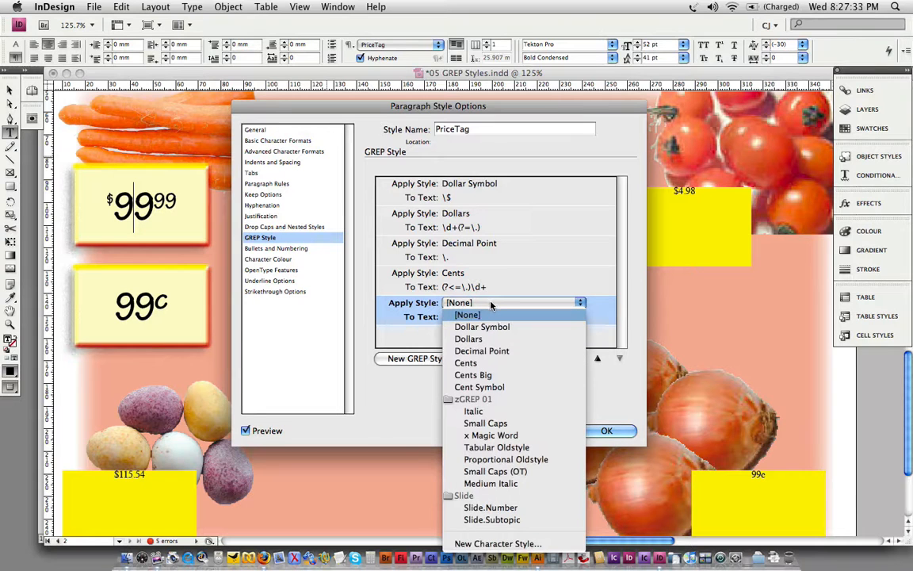
pyautogui.click(473, 374)
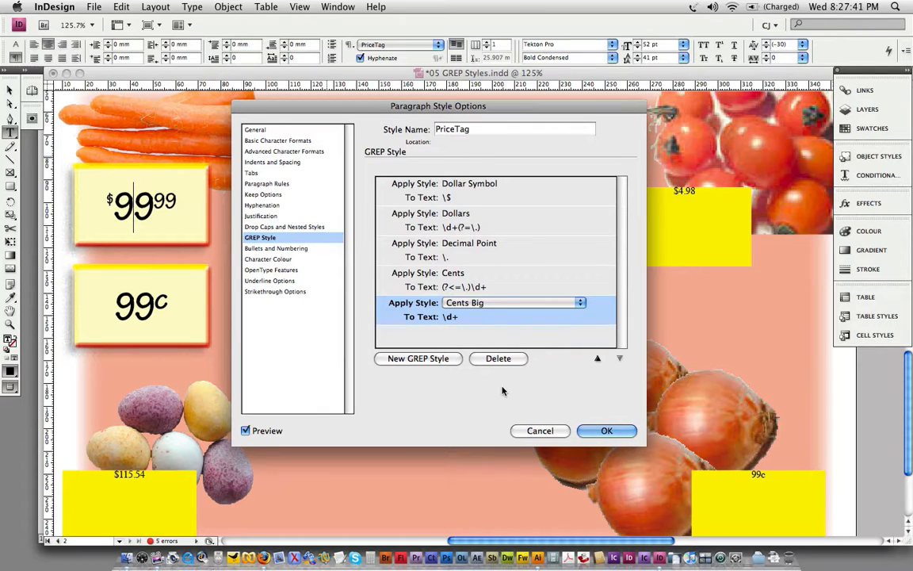
pyautogui.click(523, 316)
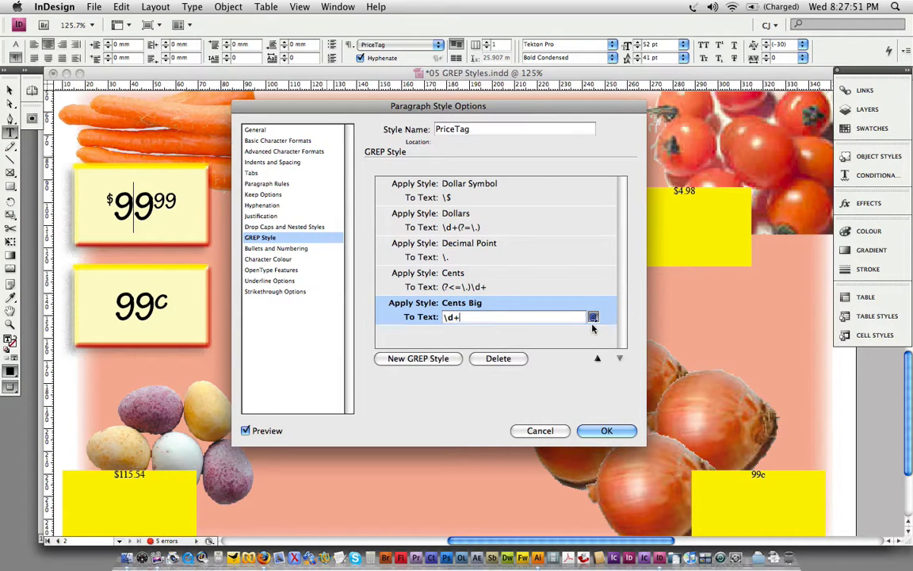
pyautogui.click(593, 317)
pyautogui.write('(?=c)')
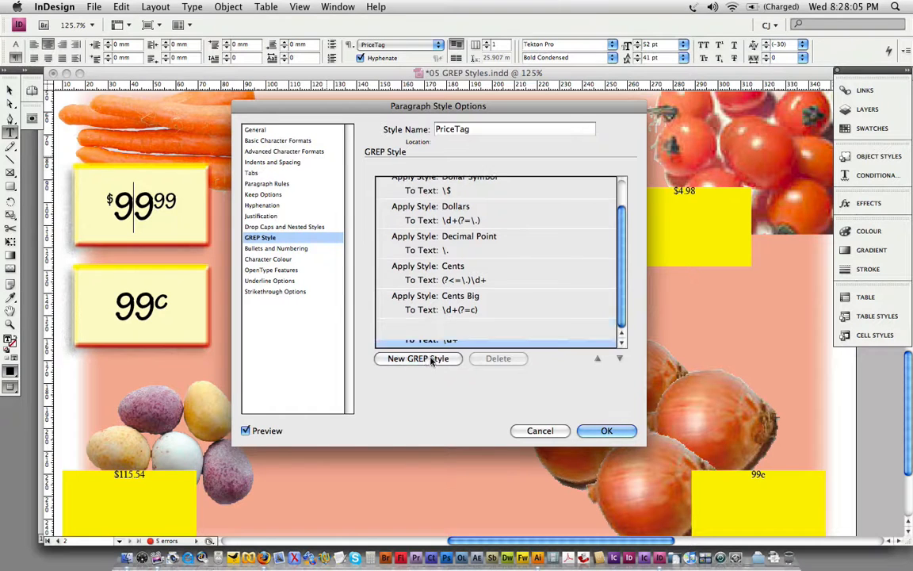
# Add a sixth GREP rule applying Cent Symbol to the expression (?<=)c.
pyautogui.click(417, 358)
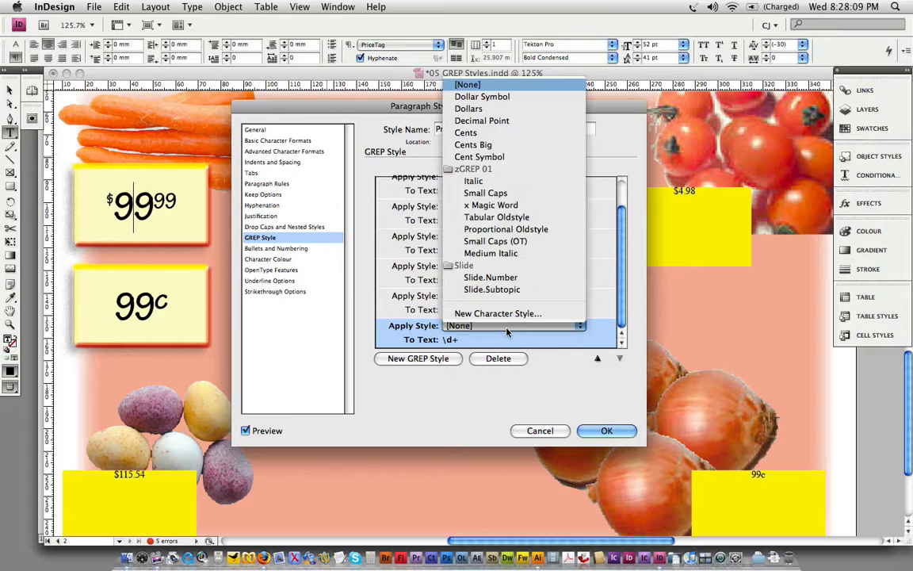
pyautogui.moveTo(485, 193)
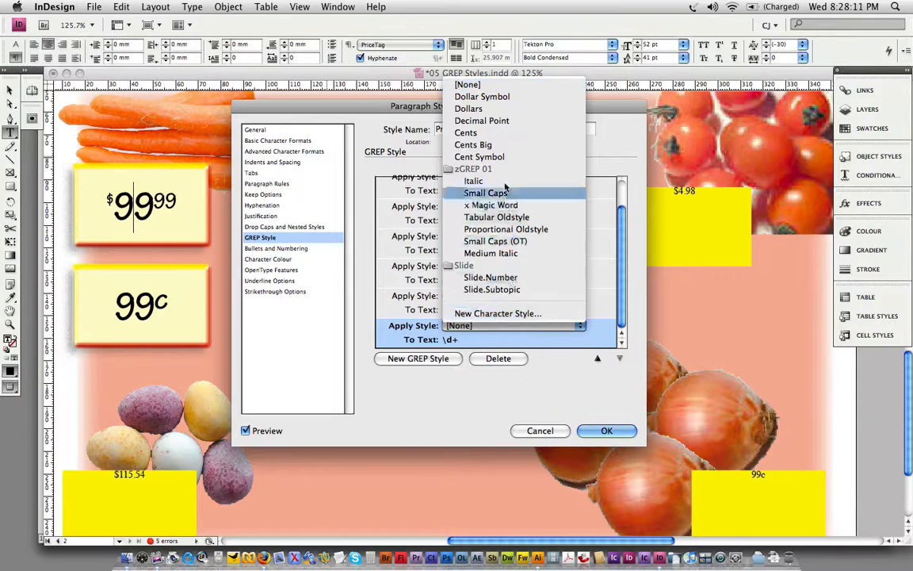
pyautogui.click(479, 156)
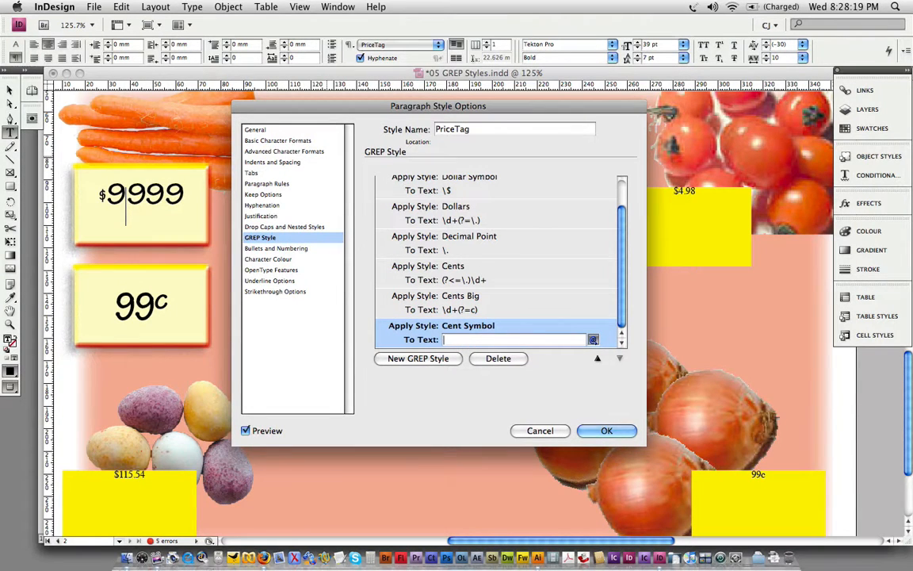
pyautogui.write('c')
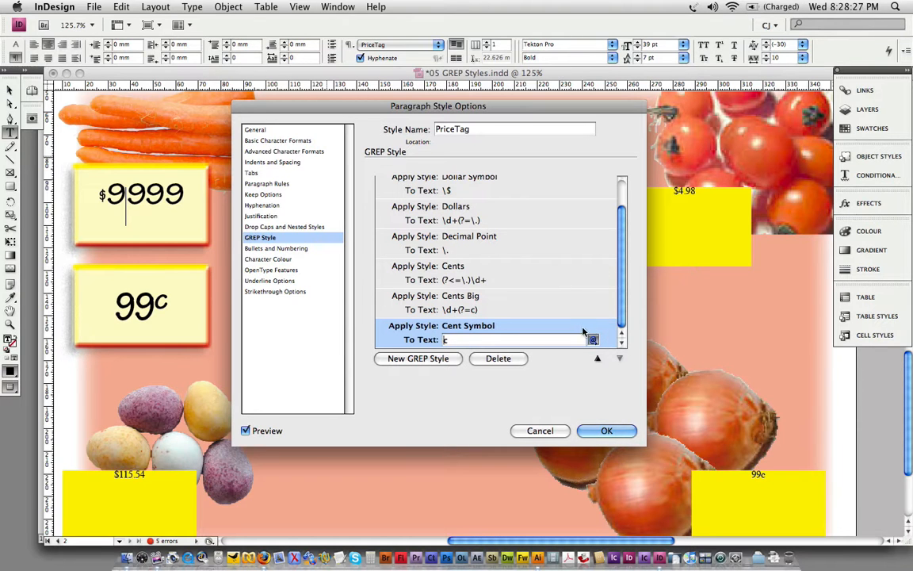
pyautogui.click(592, 340)
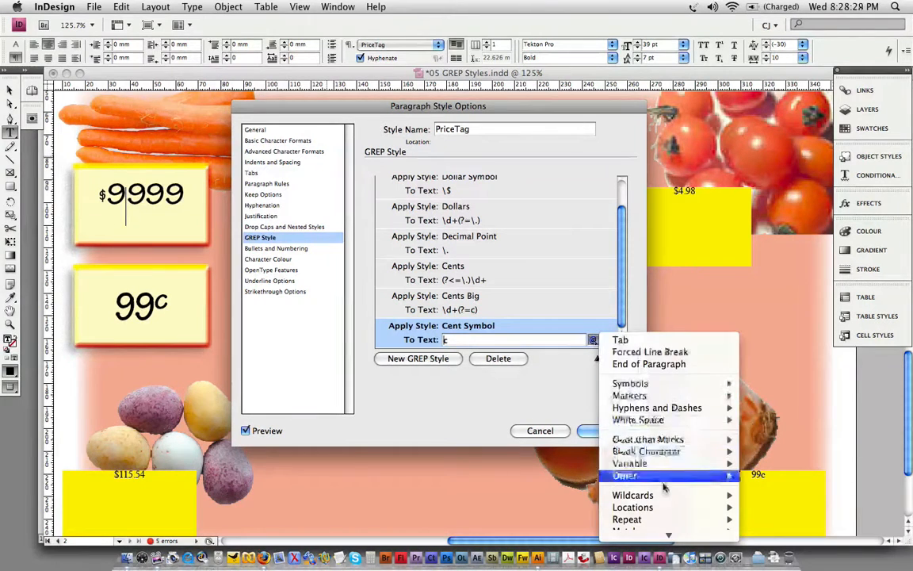
pyautogui.click(625, 475)
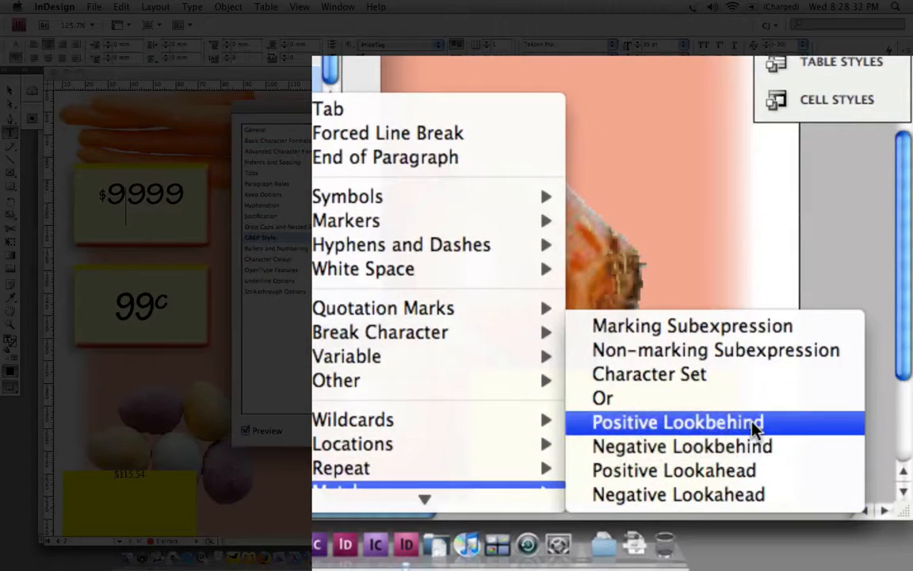
pyautogui.click(677, 422)
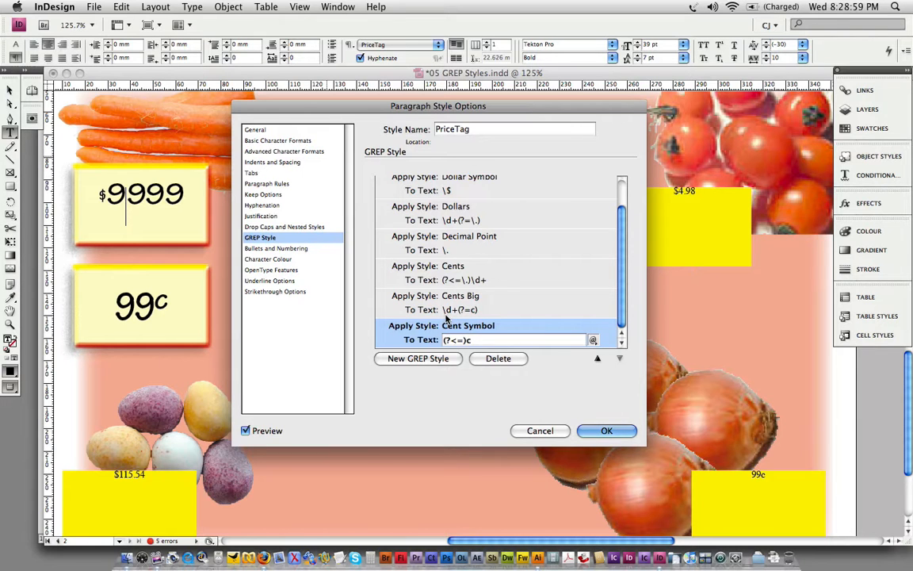
# Put a [0-9] character set inside the lookbehind so the rule reads (?<=[0-9])c.
pyautogui.click(593, 339)
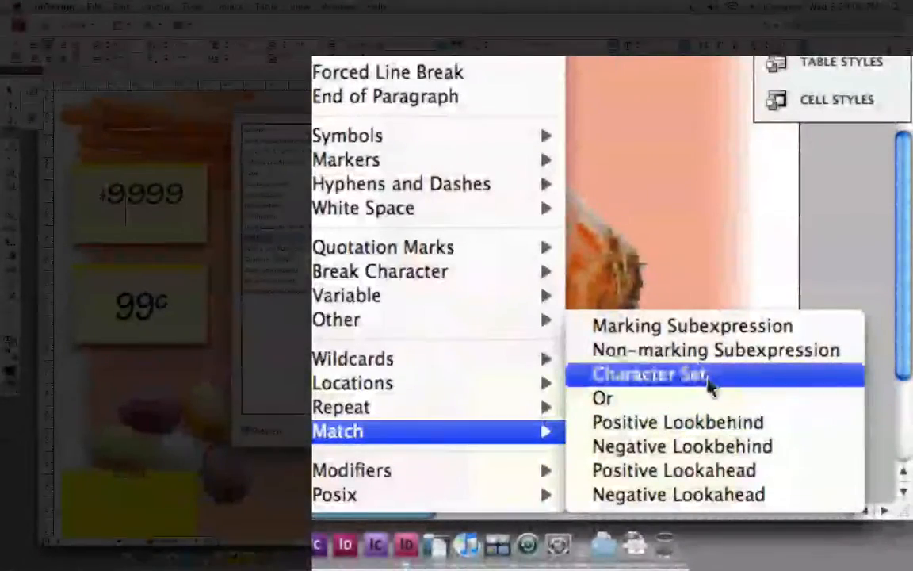
pyautogui.click(650, 374)
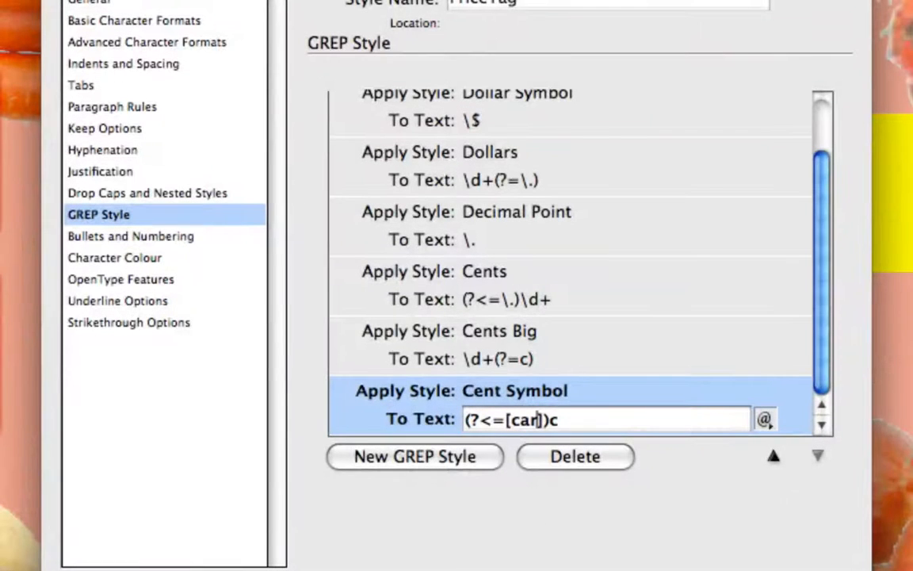
pyautogui.write('i')
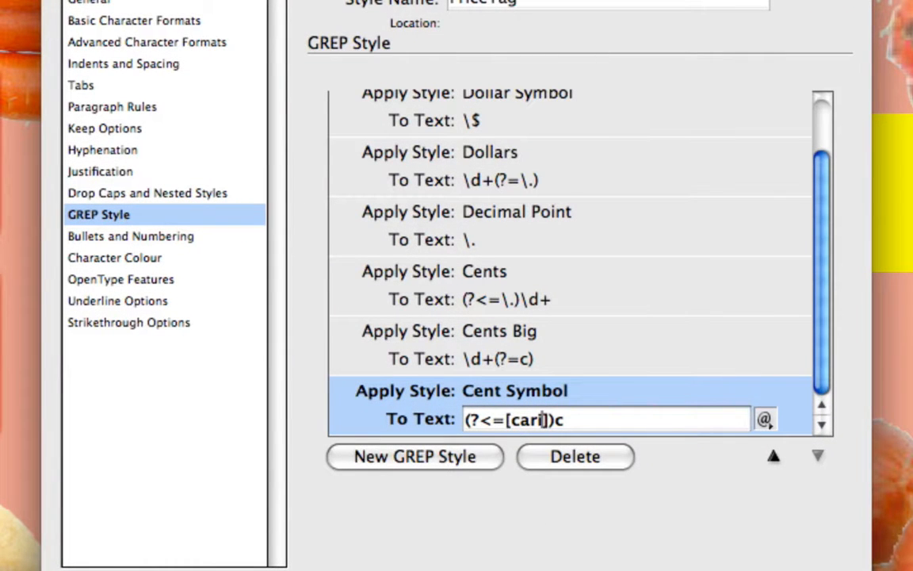
pyautogui.write('[c]')
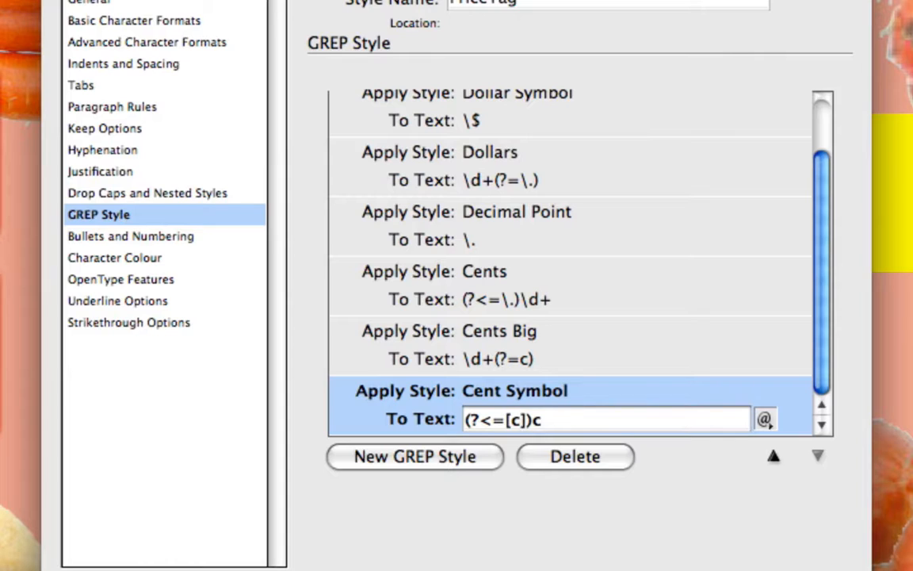
pyautogui.press('Backspace')
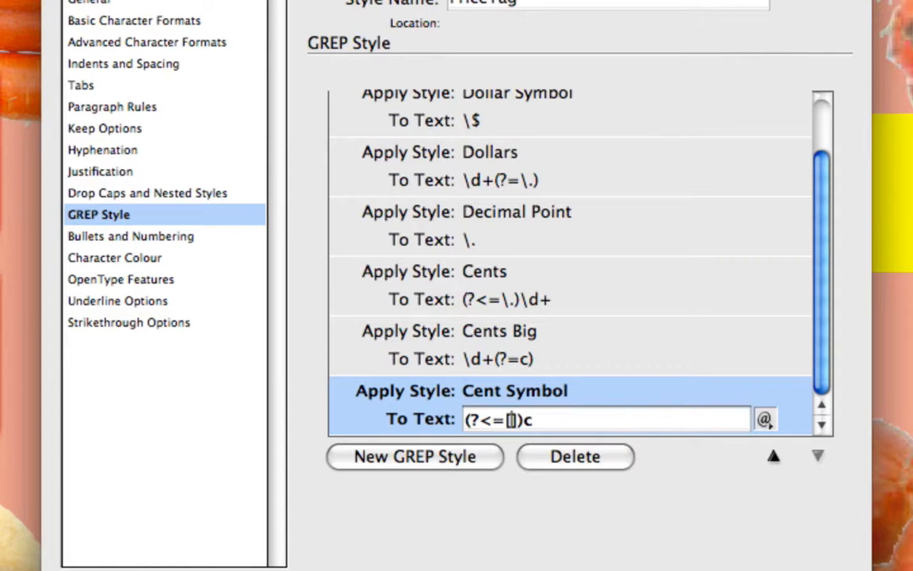
pyautogui.write('0')
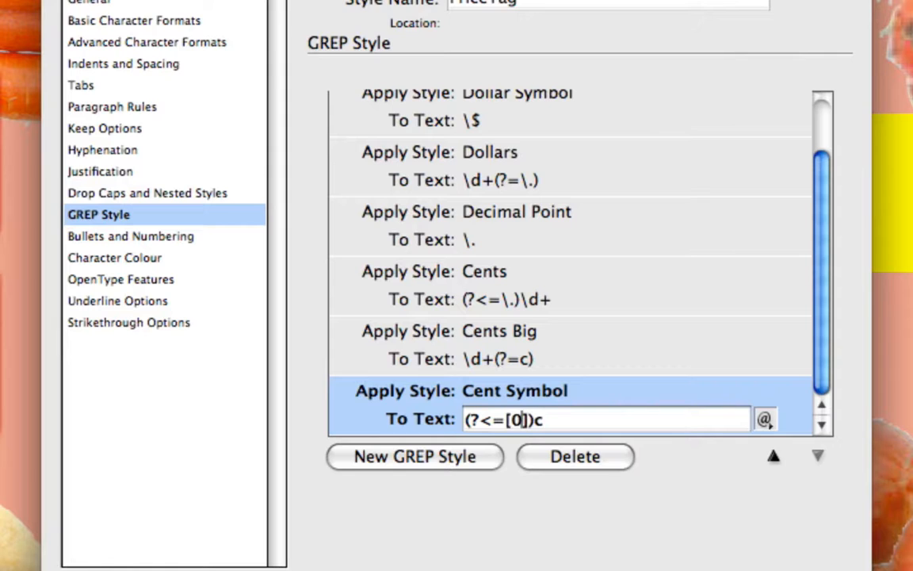
pyautogui.write('-')
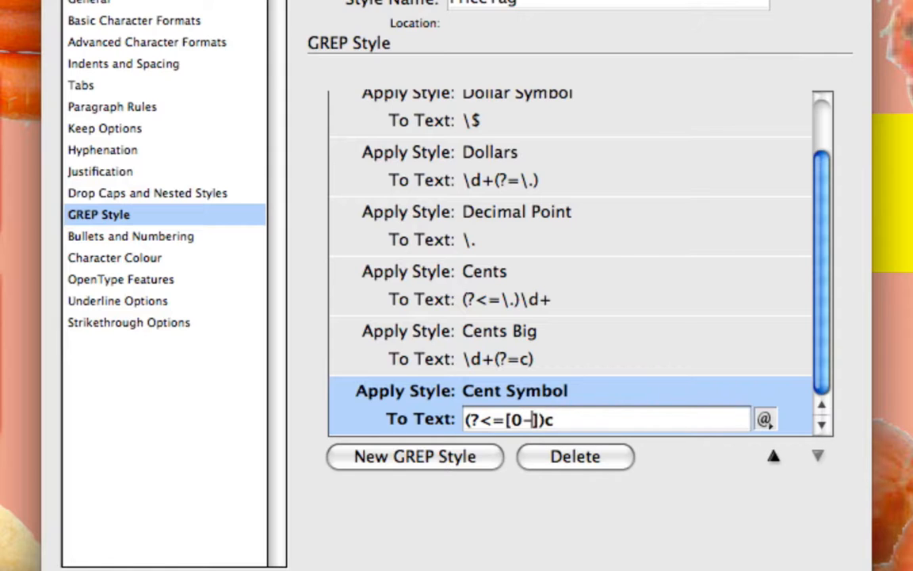
pyautogui.write('9')
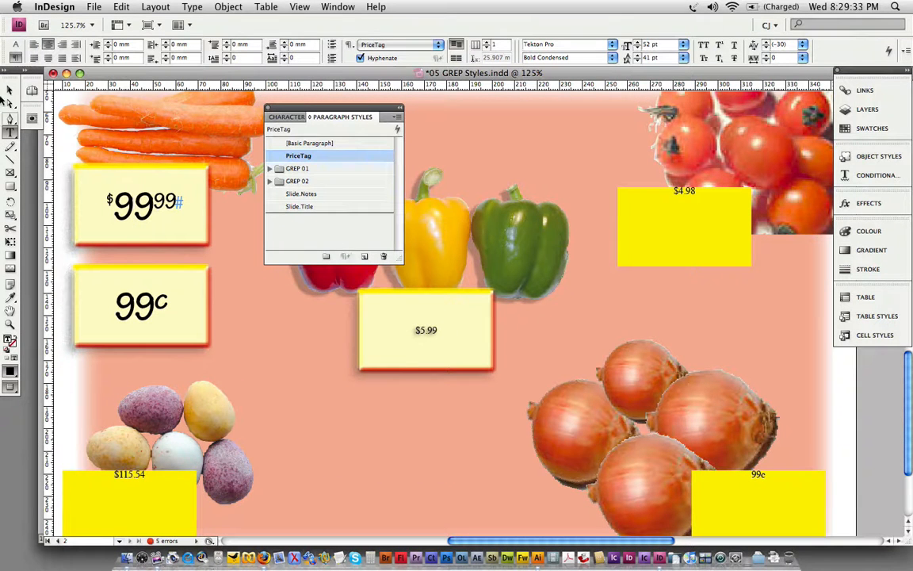
# Apply the PriceTag paragraph style to the $4.98, $5.99, $115.54 and 99c frames.
pyautogui.click(129, 507)
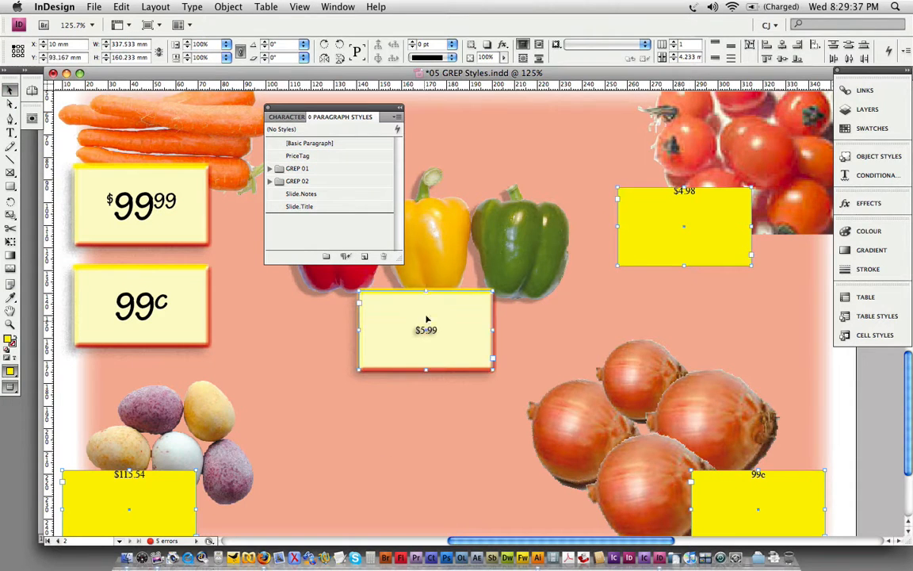
pyautogui.click(299, 155)
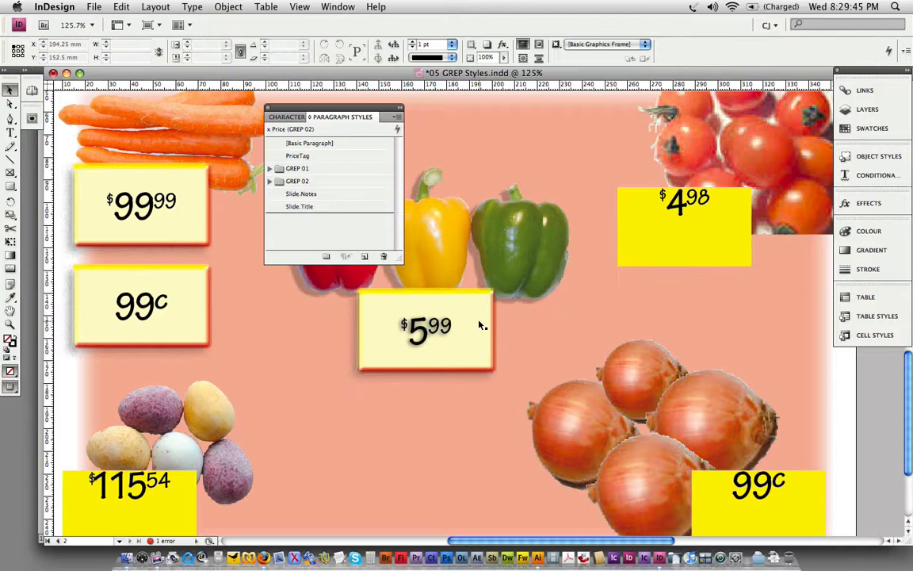
# Set ThePrice object style's paragraph style to PriceTag and apply it to the yellow frames.
pyautogui.click(845, 156)
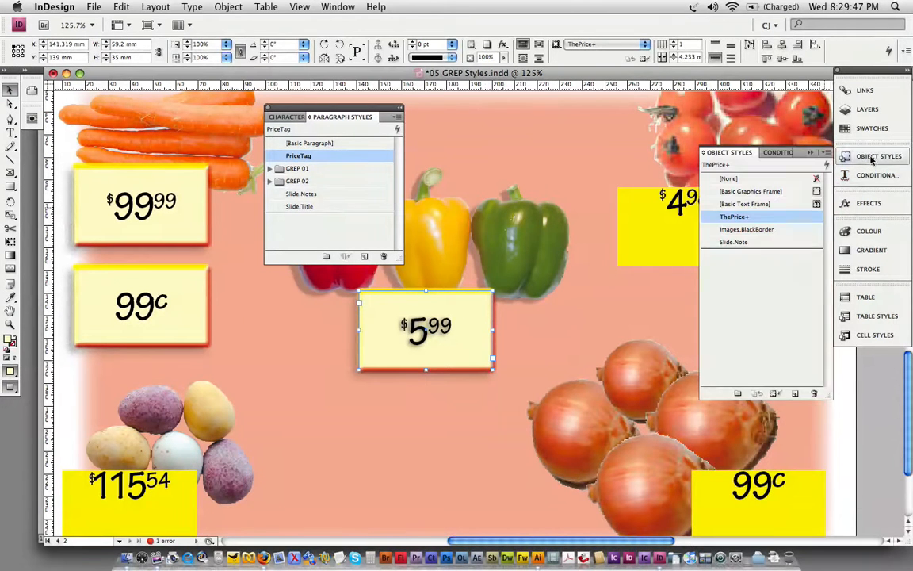
pyautogui.rightClick(734, 216)
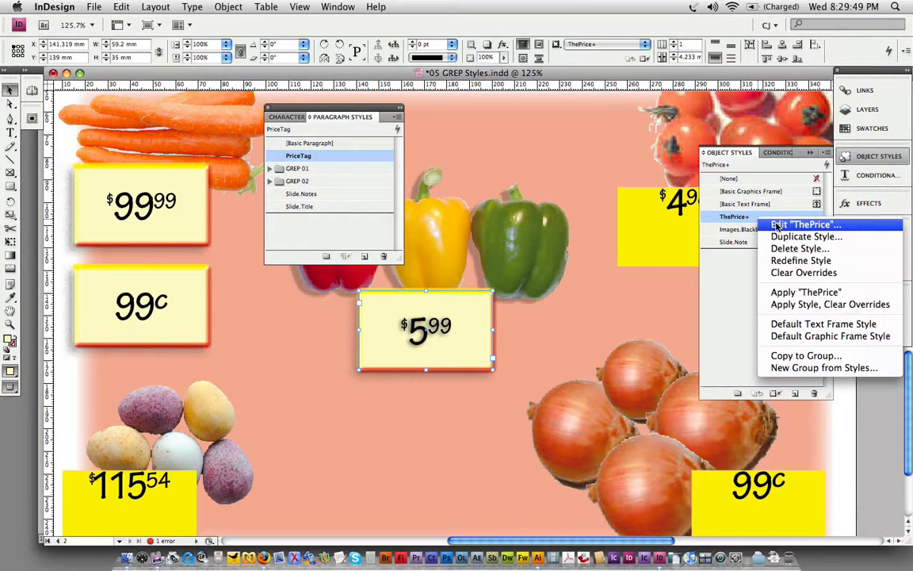
pyautogui.click(805, 224)
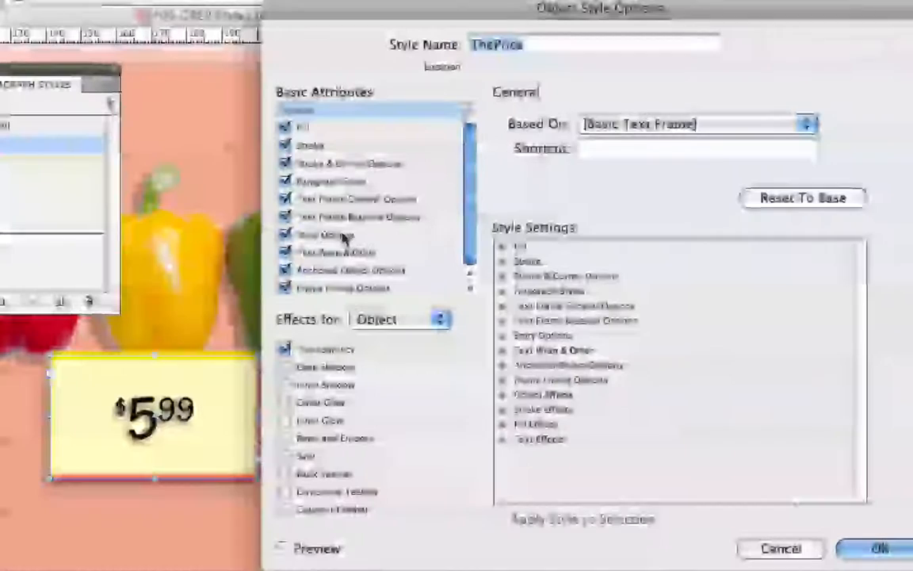
pyautogui.click(332, 181)
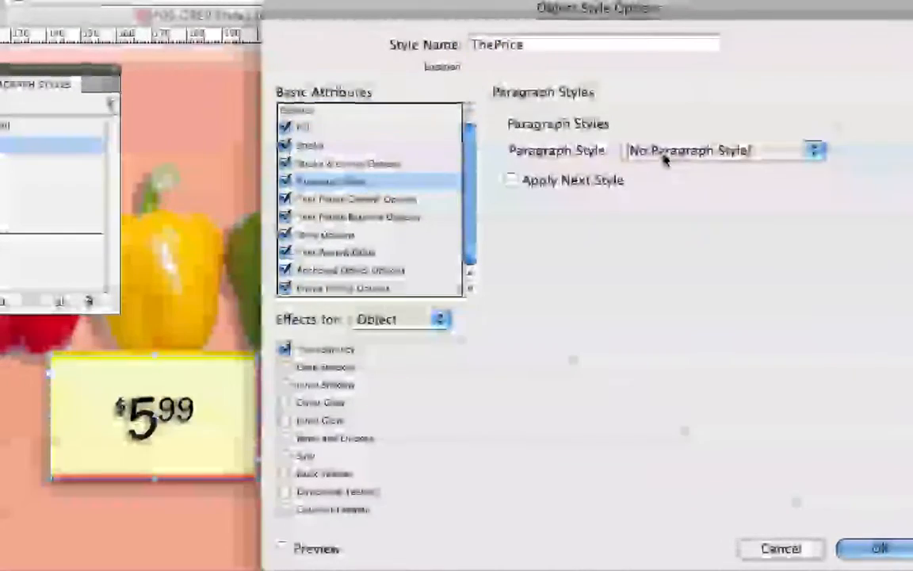
pyautogui.click(814, 151)
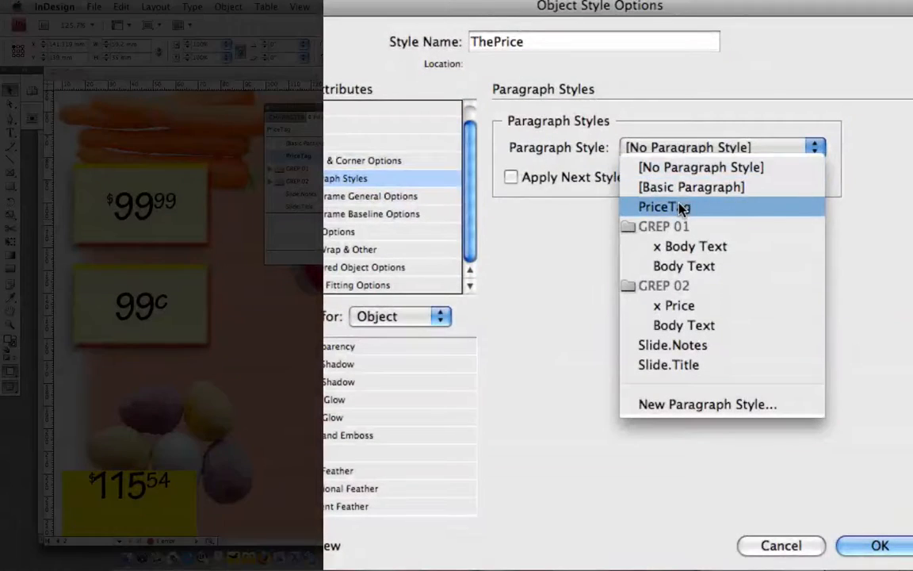
pyautogui.click(664, 206)
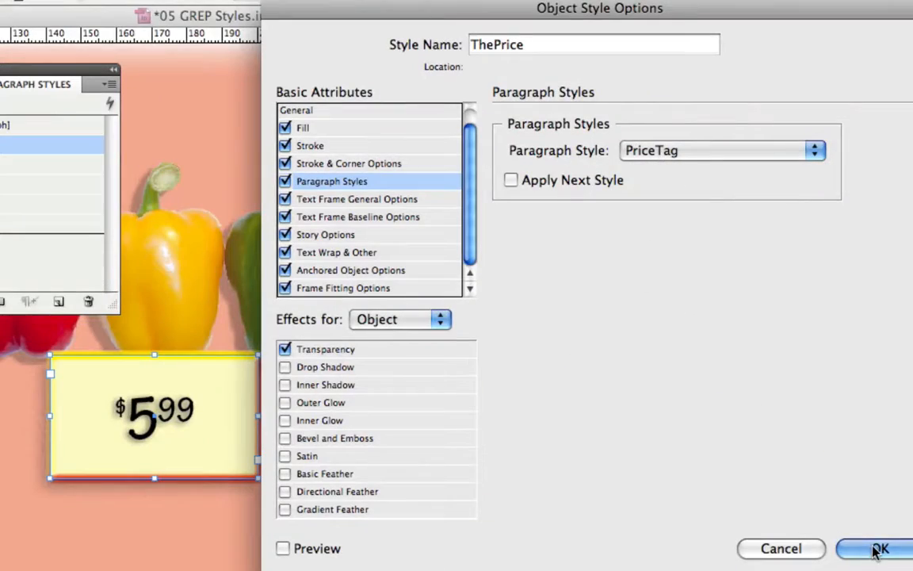
pyautogui.click(875, 549)
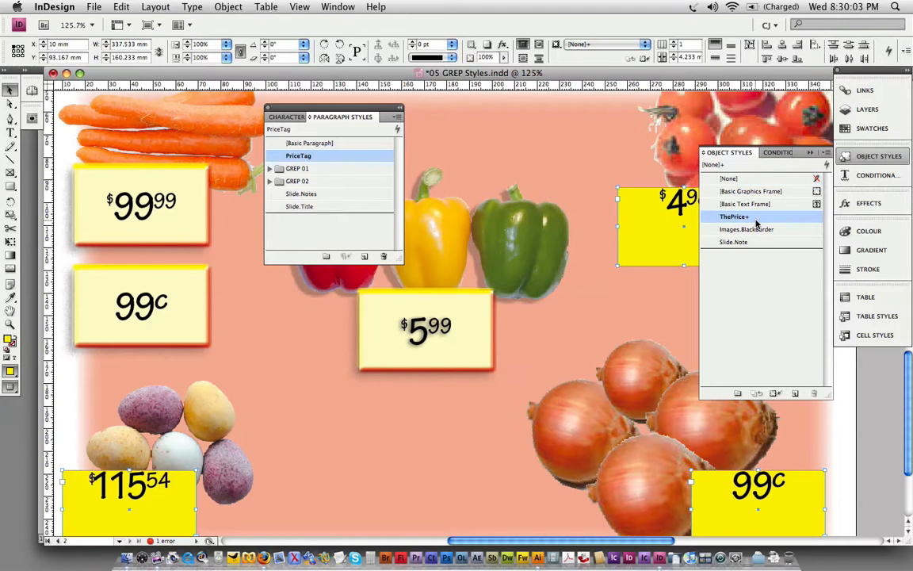
pyautogui.click(734, 216)
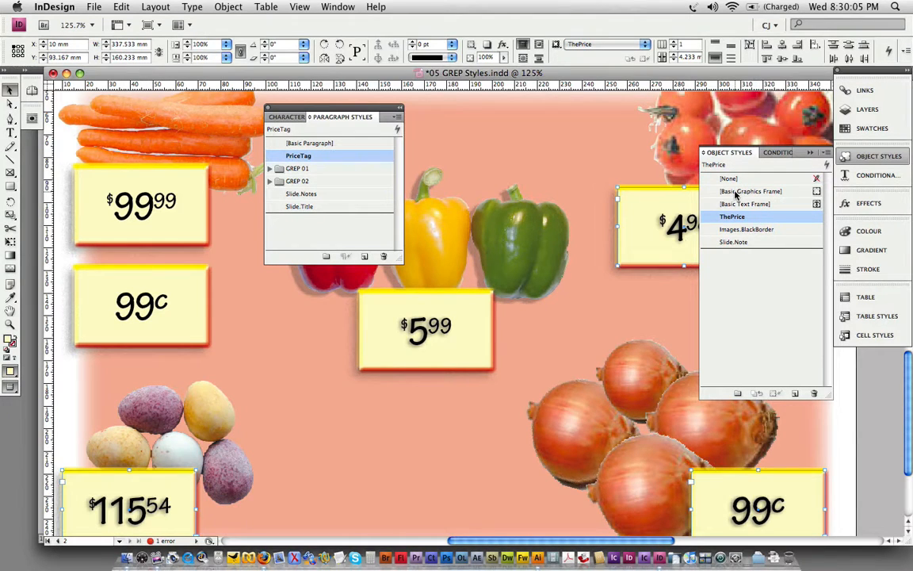